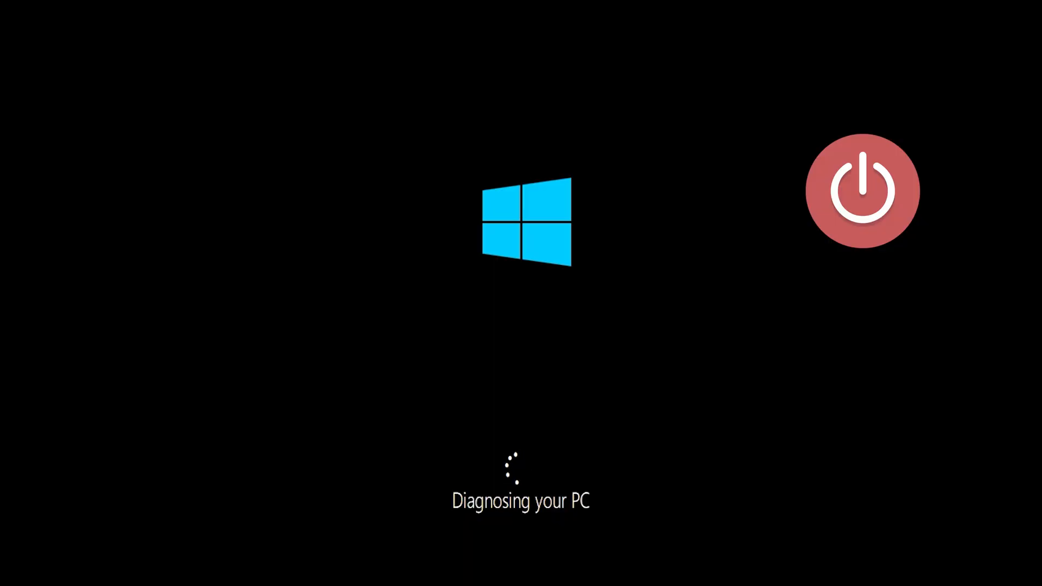
- Force the PC off twice during boot until Automatic Repair reports it couldn't repair the PC
{"action": "left_click", "coordinate": [862, 191]}
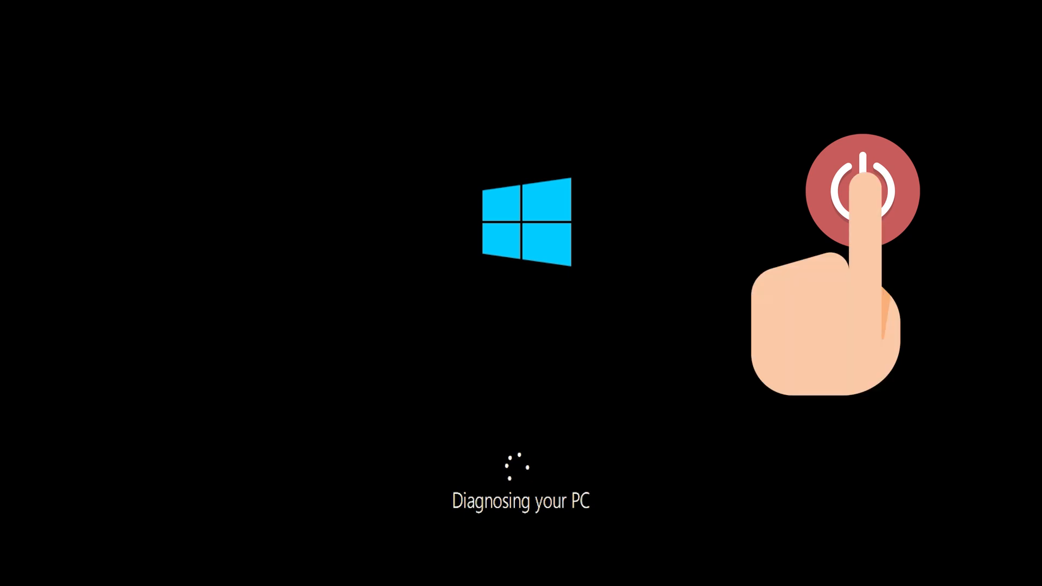
{"action": "left_click", "coordinate": [859, 186]}
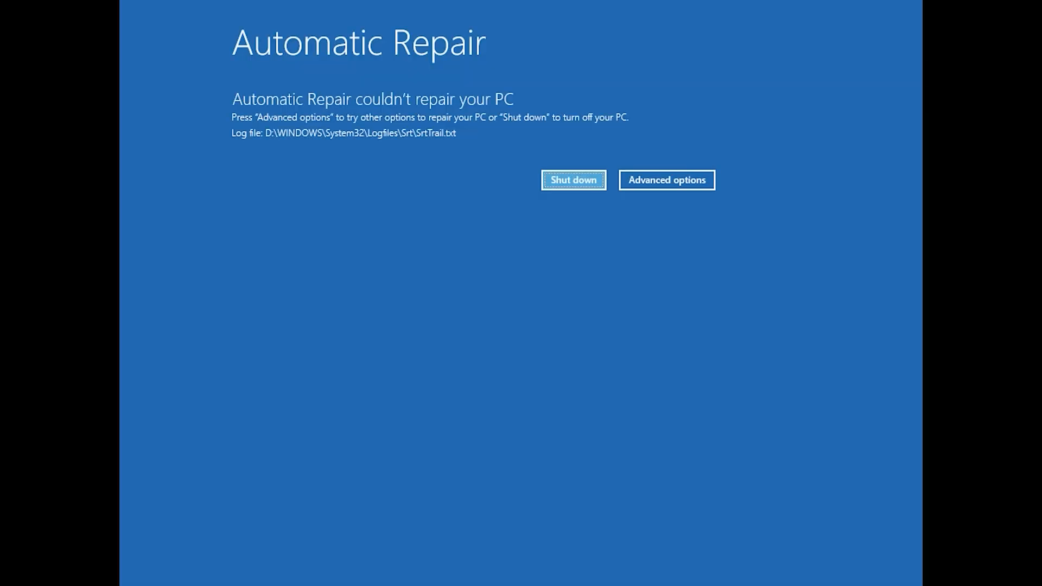
- Go from Automatic Repair's Advanced options through Troubleshoot to the Advanced options tool list
{"action": "left_click", "coordinate": [666, 180]}
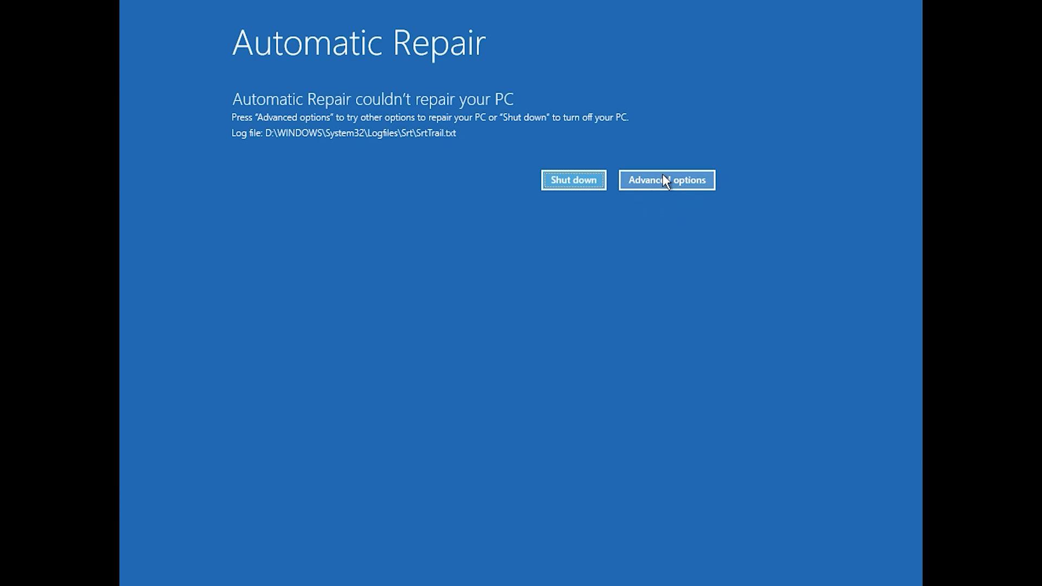
{"action": "left_click", "coordinate": [666, 180]}
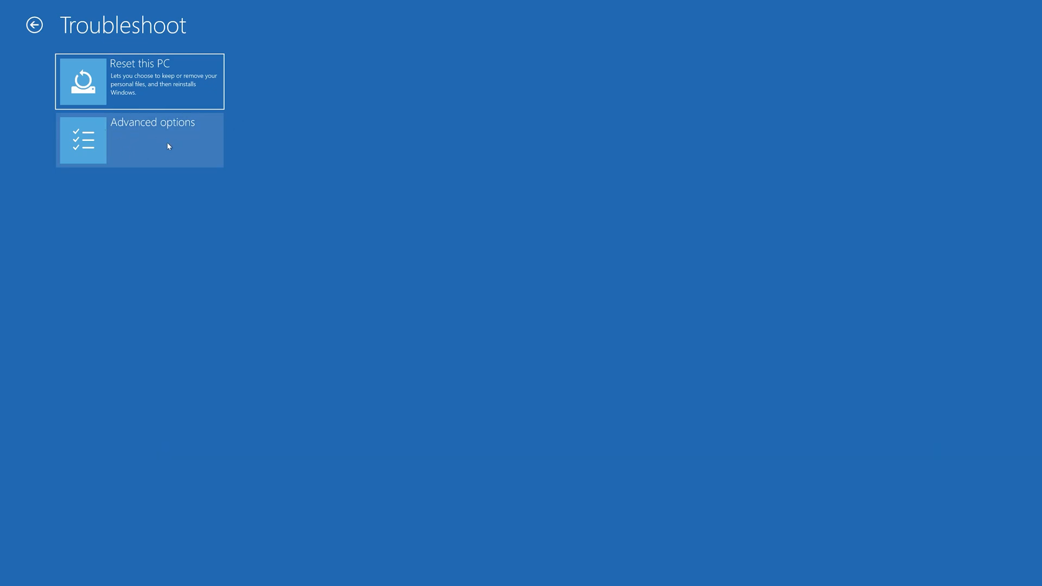
{"action": "left_click", "coordinate": [140, 139]}
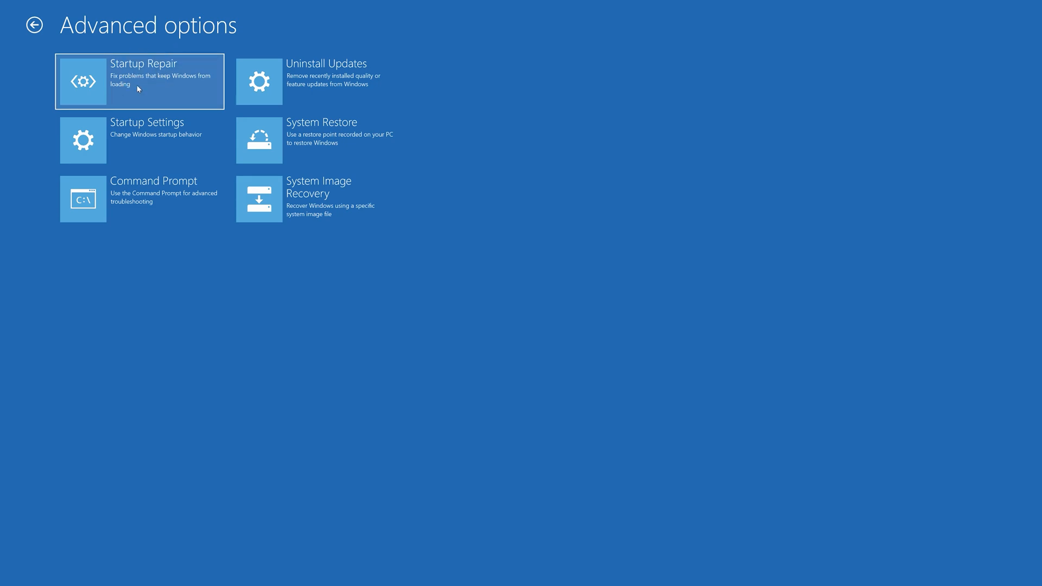
{"action": "mouse_move", "coordinate": [164, 83]}
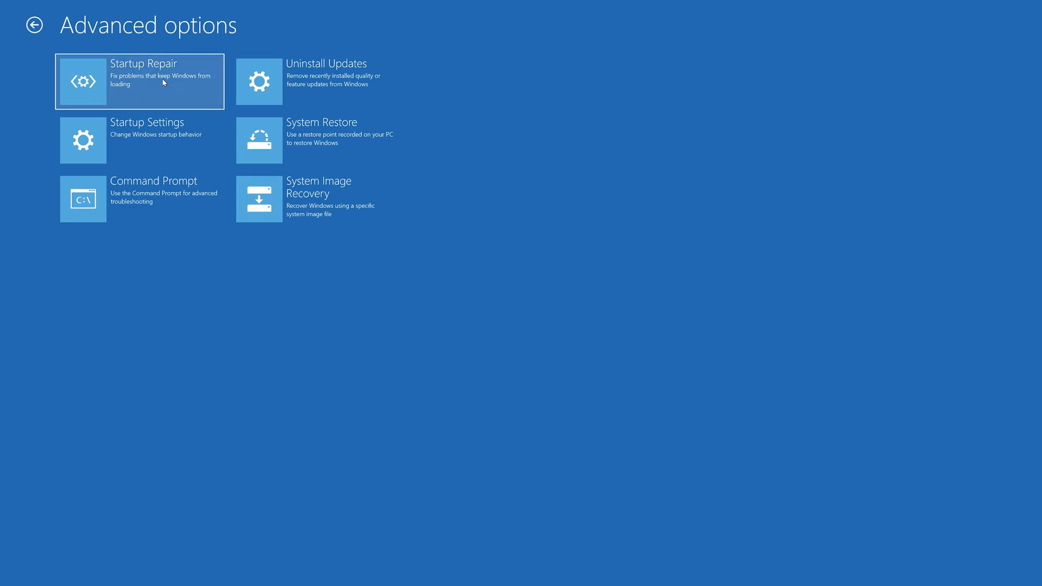
- Launch Startup Repair, pick the user account and continue with a blank password
{"action": "left_click", "coordinate": [139, 81]}
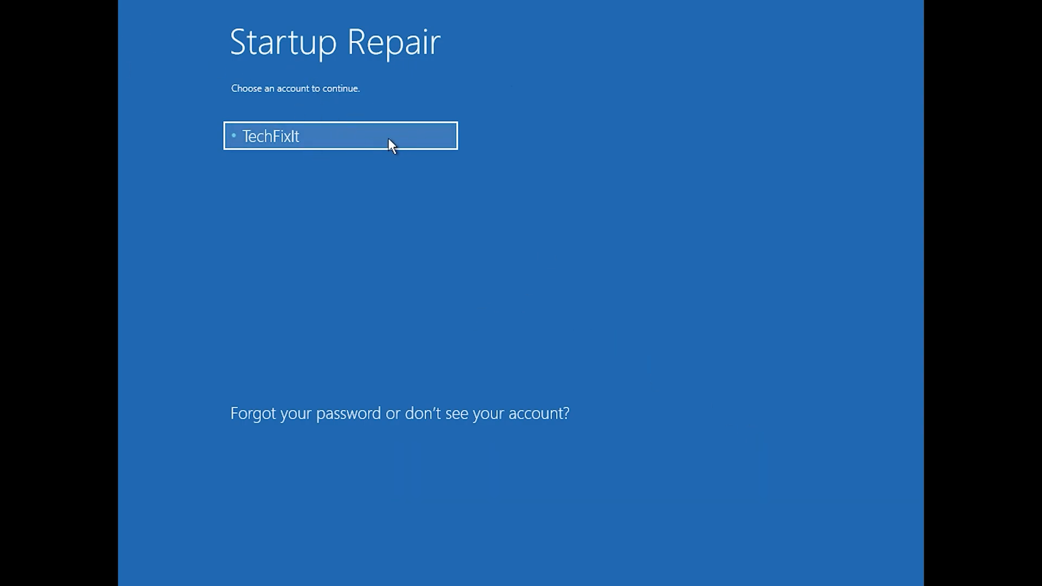
{"action": "left_click", "coordinate": [340, 136]}
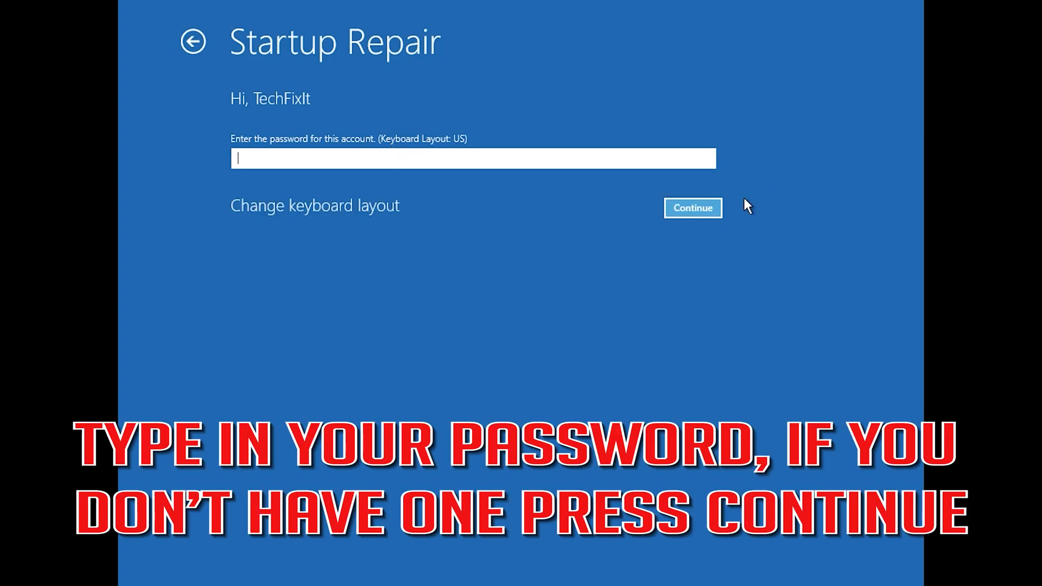
{"action": "left_click", "coordinate": [693, 208]}
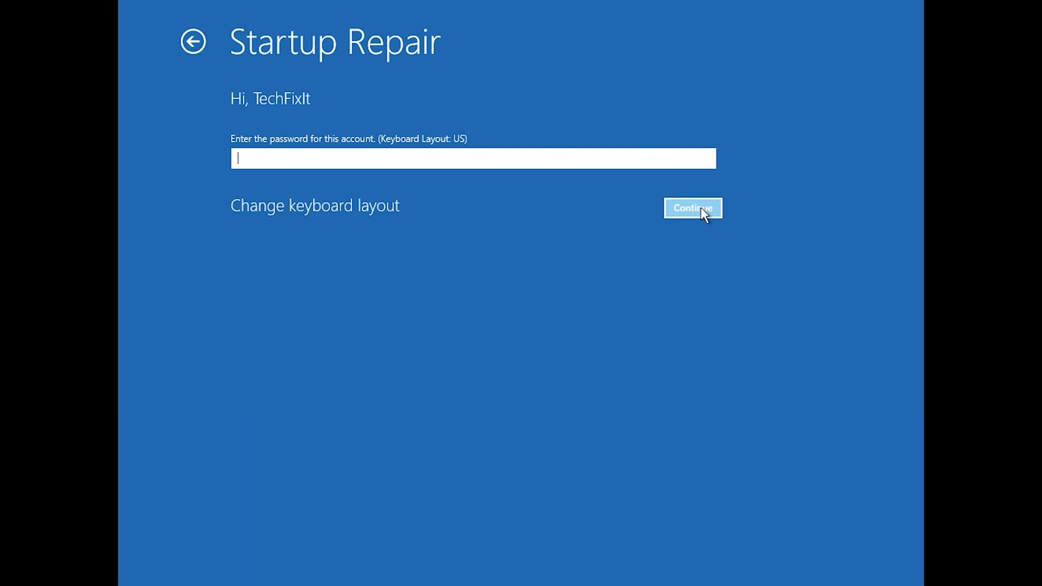
{"action": "left_click", "coordinate": [692, 208]}
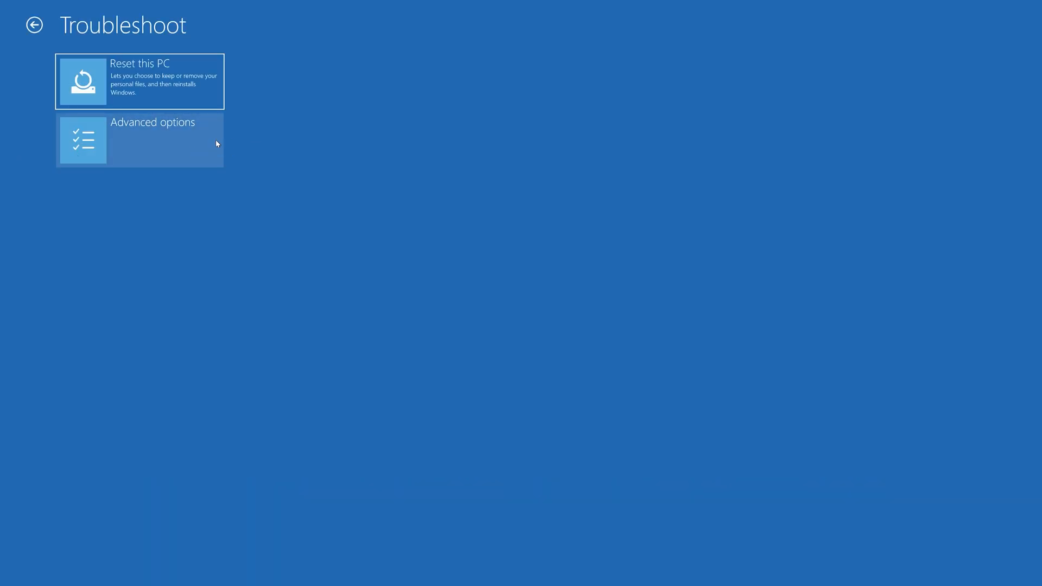
{"action": "mouse_move", "coordinate": [149, 148]}
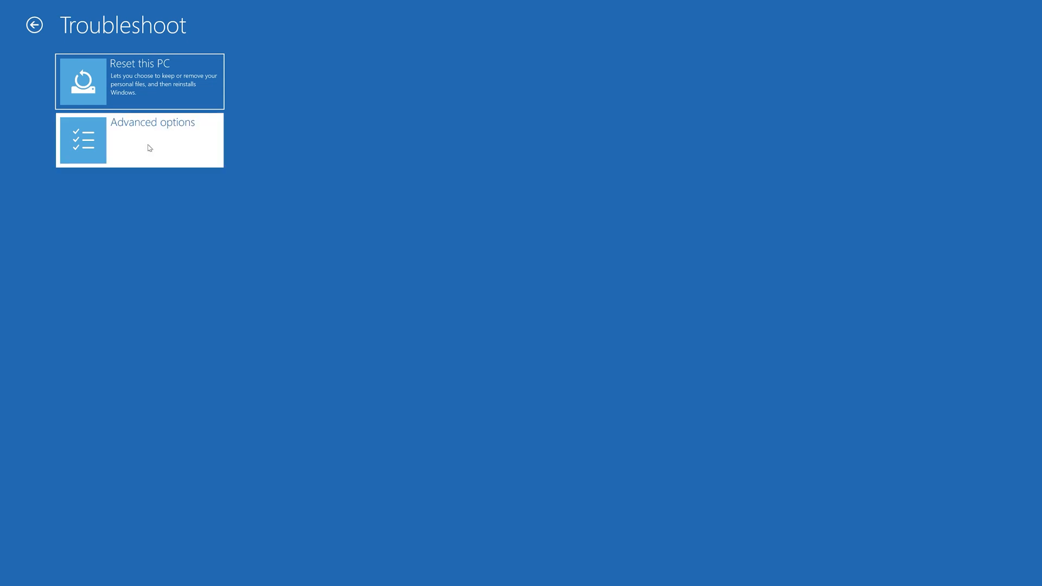
- Choose Command Prompt from Advanced options and select the user account
{"action": "left_click", "coordinate": [139, 140]}
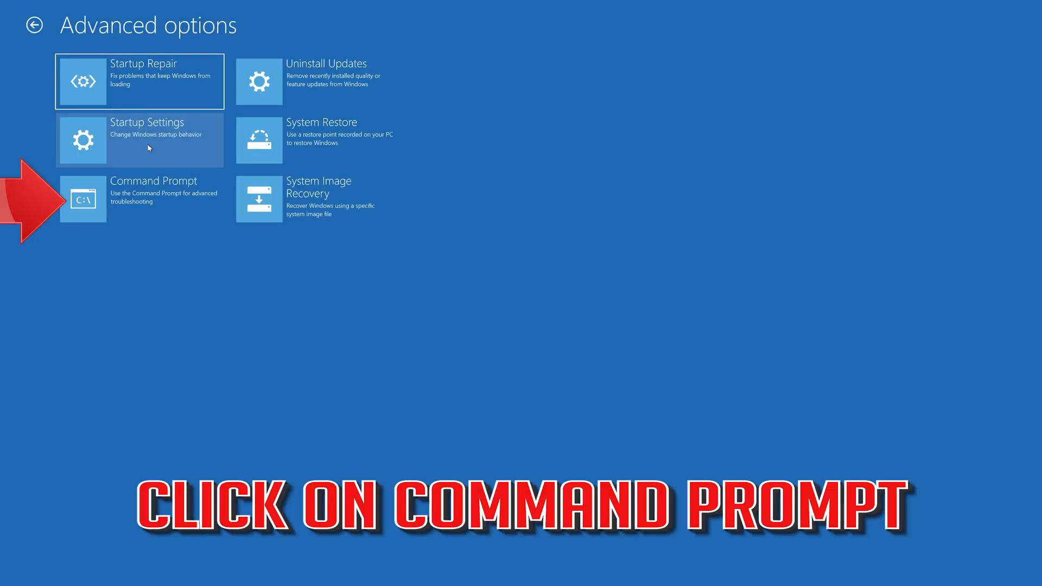
{"action": "left_click", "coordinate": [129, 196]}
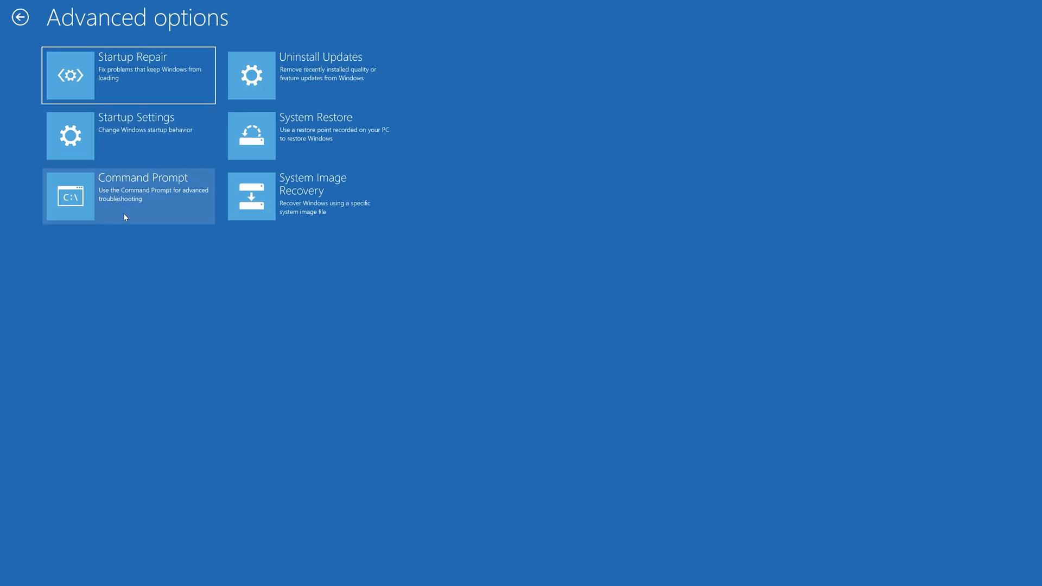
{"action": "left_click", "coordinate": [128, 195]}
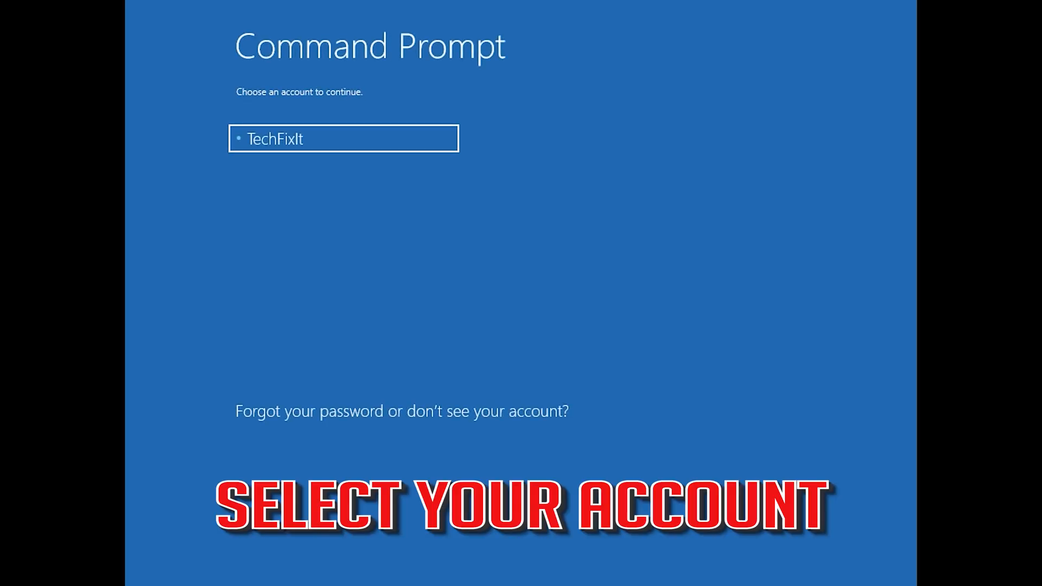
{"action": "mouse_move", "coordinate": [418, 225]}
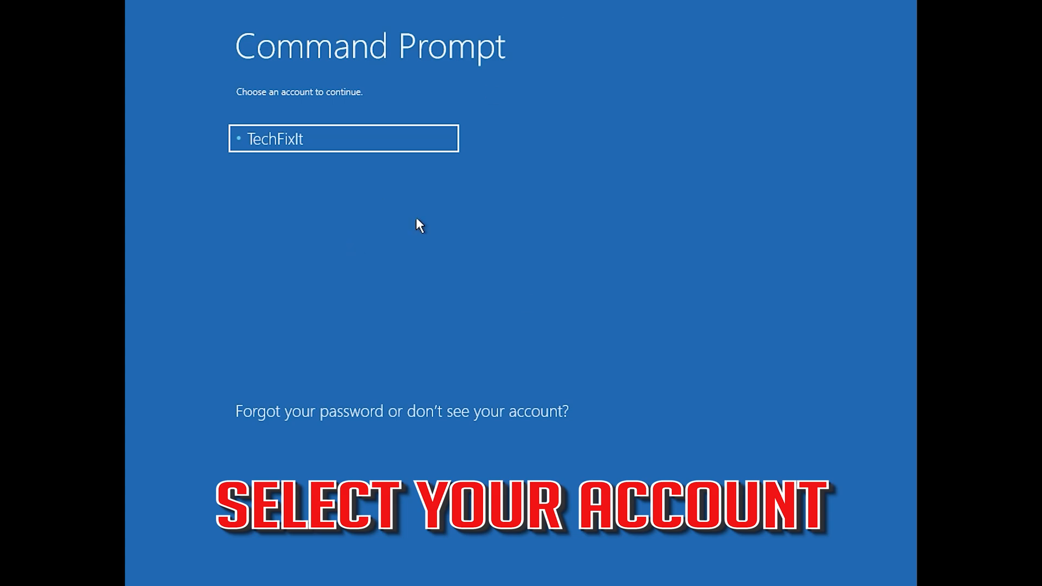
{"action": "left_click", "coordinate": [343, 138]}
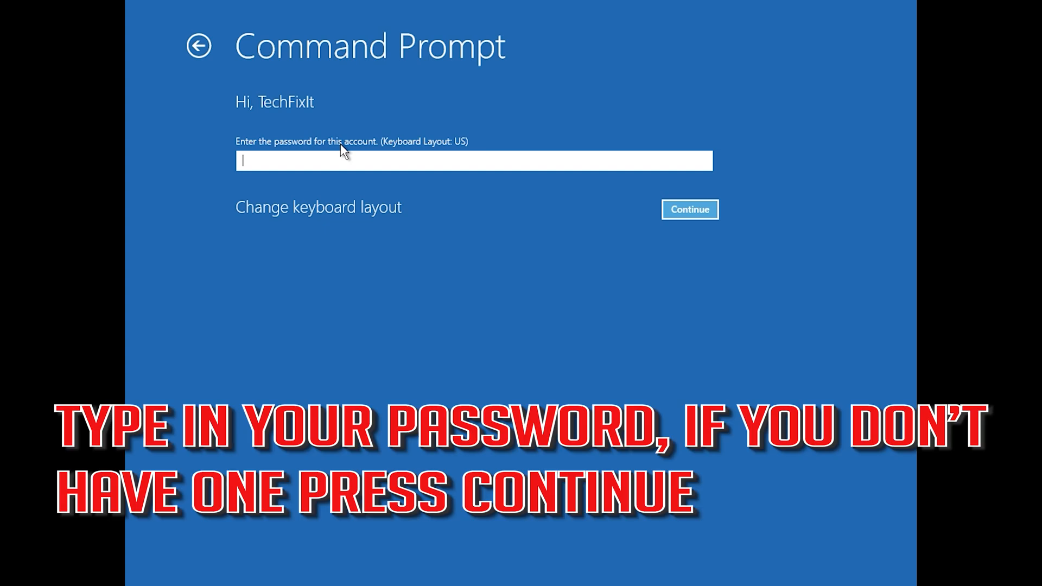
{"action": "mouse_move", "coordinate": [444, 253]}
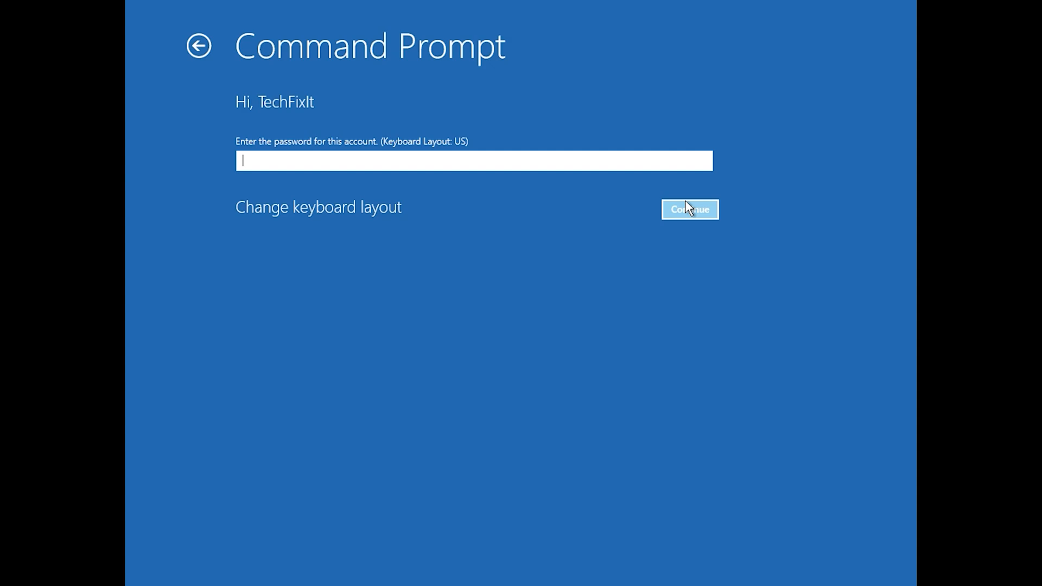
- Enter Command Prompt without a password and run bootrec /fixmbr
{"action": "left_click", "coordinate": [690, 209]}
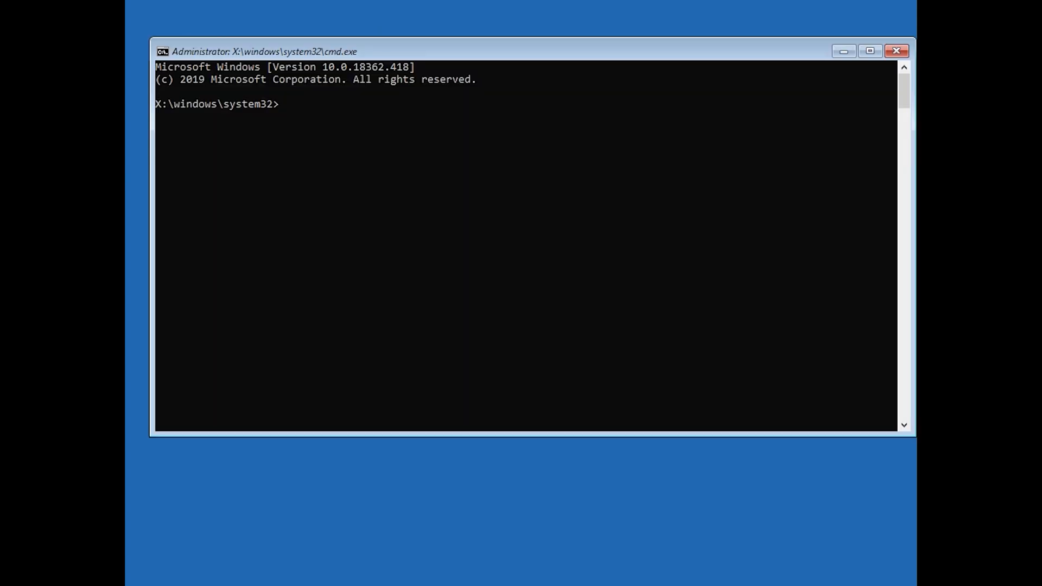
{"action": "type", "text": "b"}
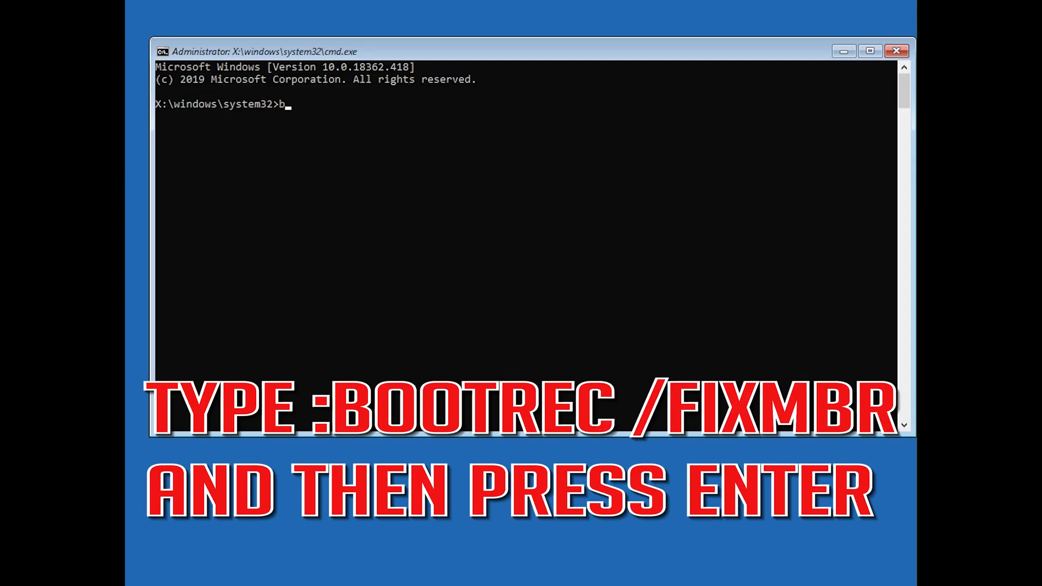
{"action": "type", "text": "ootrec"}
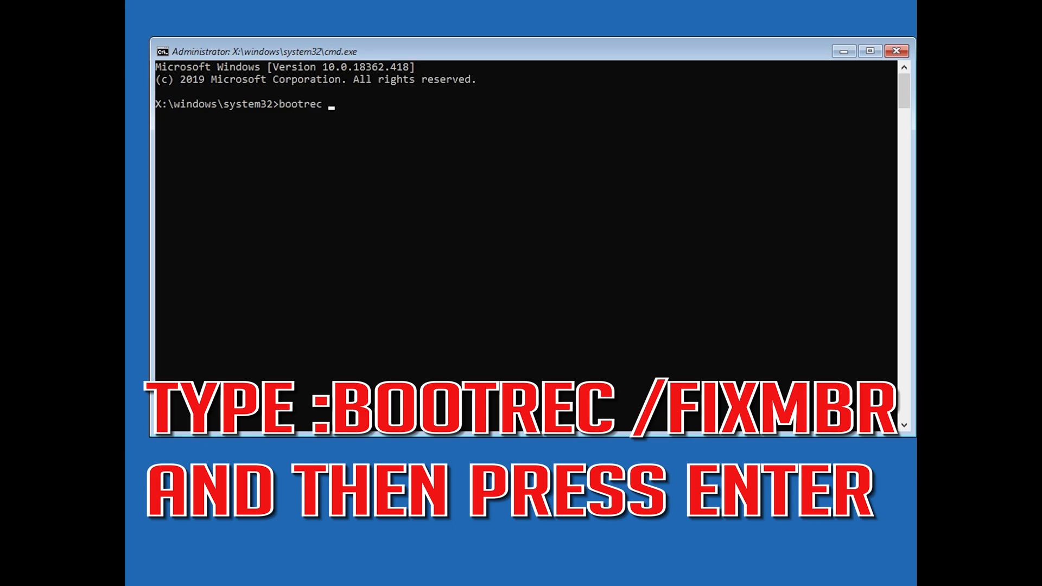
{"action": "type", "text": "/"}
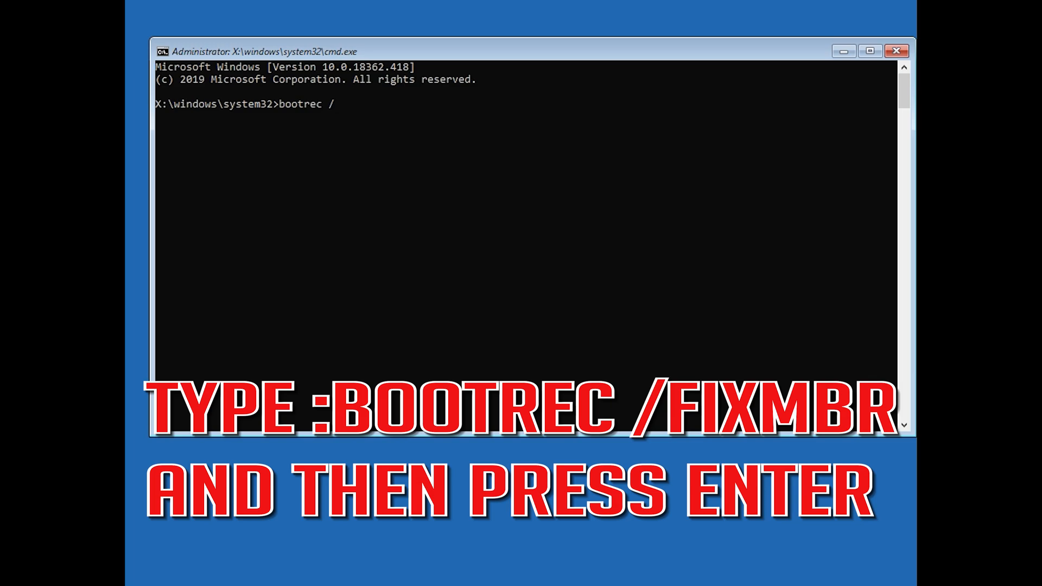
{"action": "type", "text": "fixmbr"}
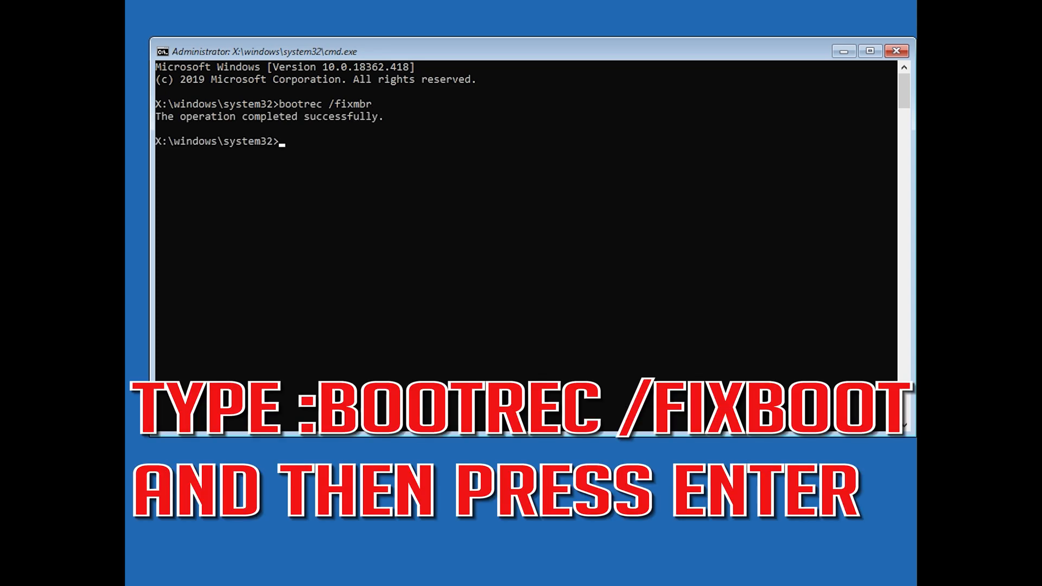
- Run bootrec /fixboot, which returns Access is denied
{"action": "type", "text": "bo"}
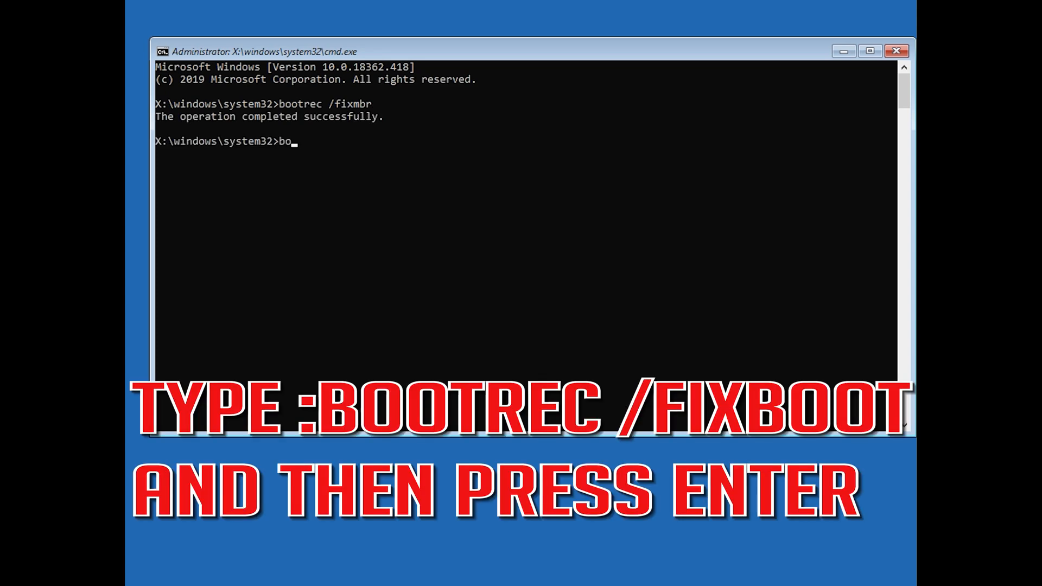
{"action": "type", "text": "otrec /"}
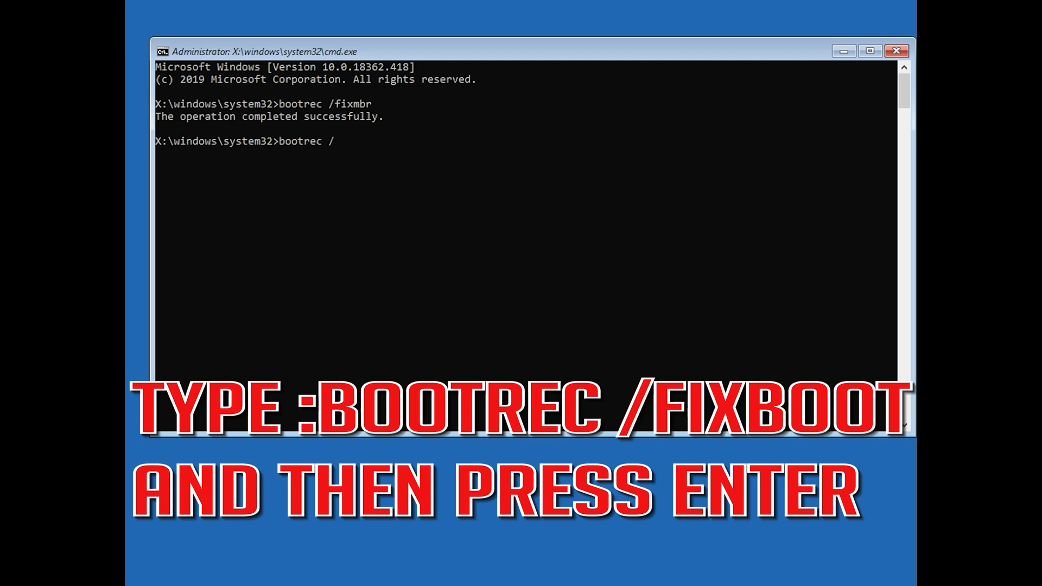
{"action": "type", "text": "fixb"}
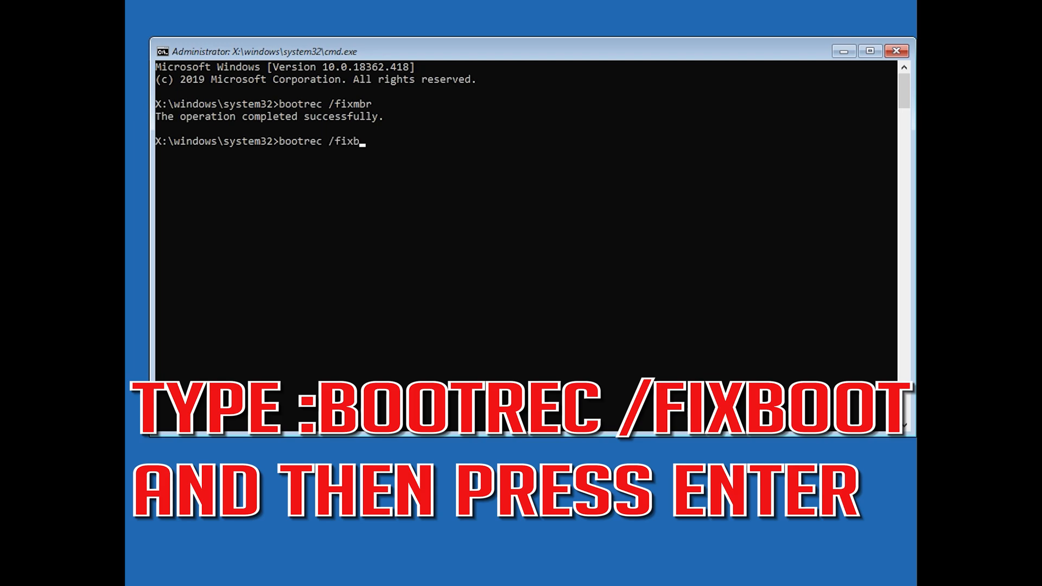
{"action": "type", "text": "oot"}
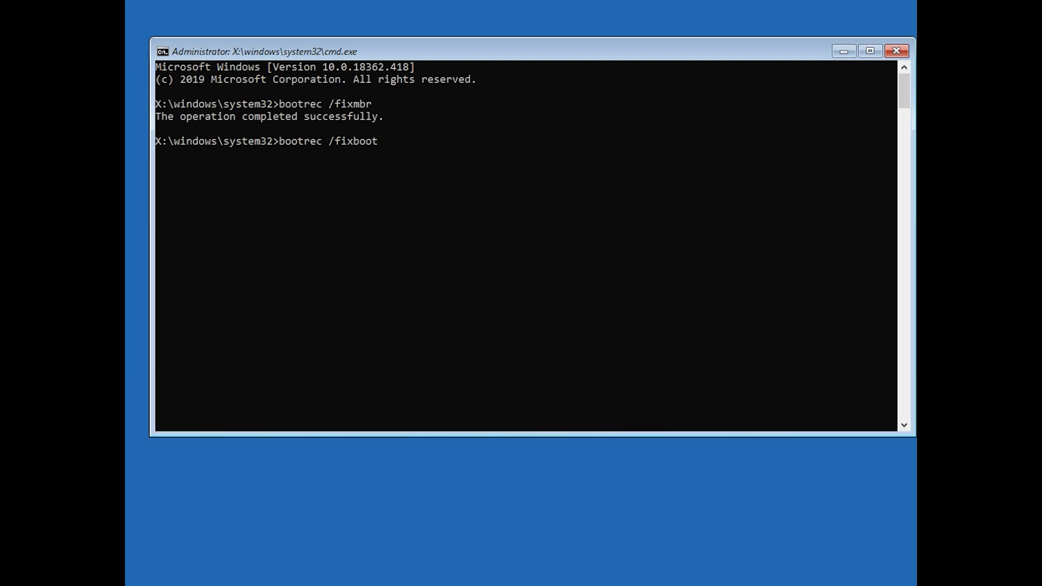
{"action": "key", "text": "enter"}
{"action": "type", "text": "boot"}
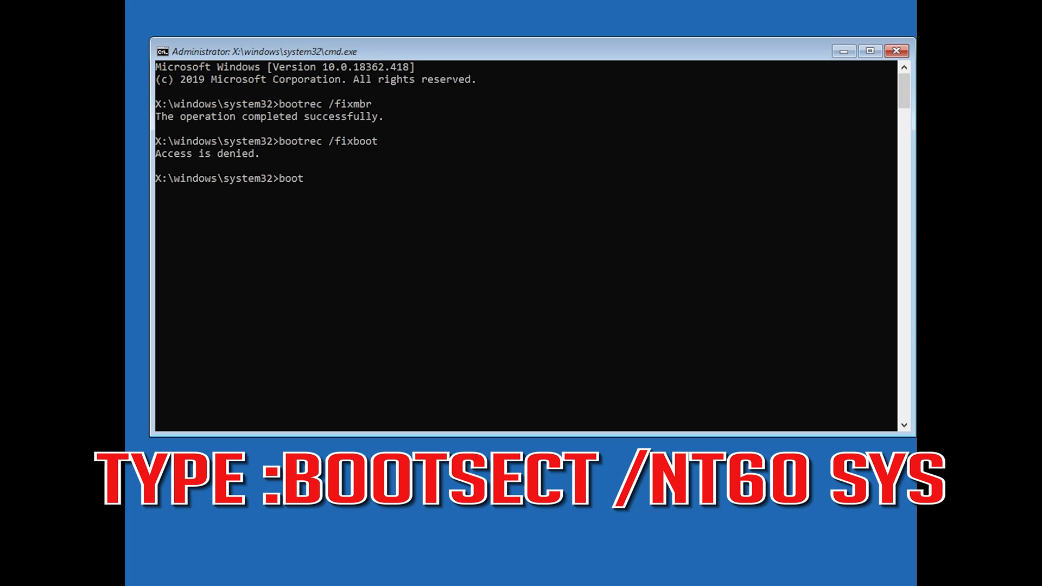
- Run bootsect /nt60 sys to update the NTFS bootcode on C:
{"action": "type", "text": "sect"}
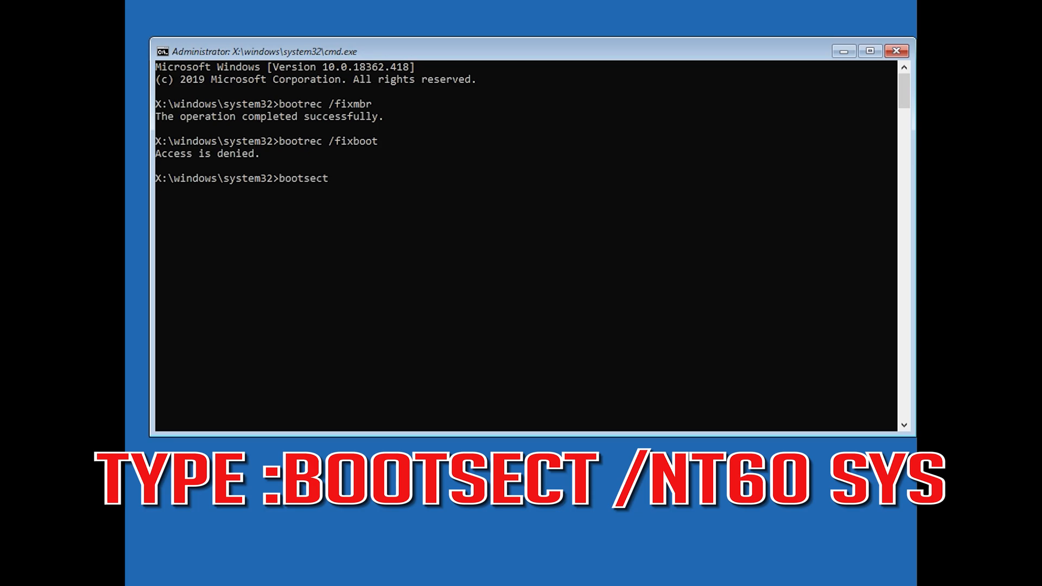
{"action": "type", "text": "/nt"}
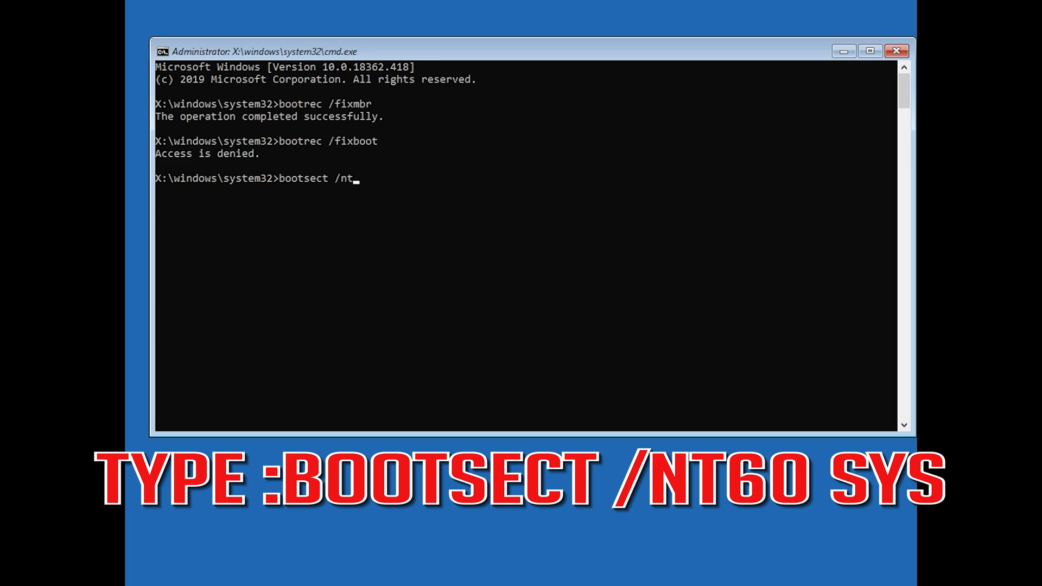
{"action": "type", "text": "60 sy"}
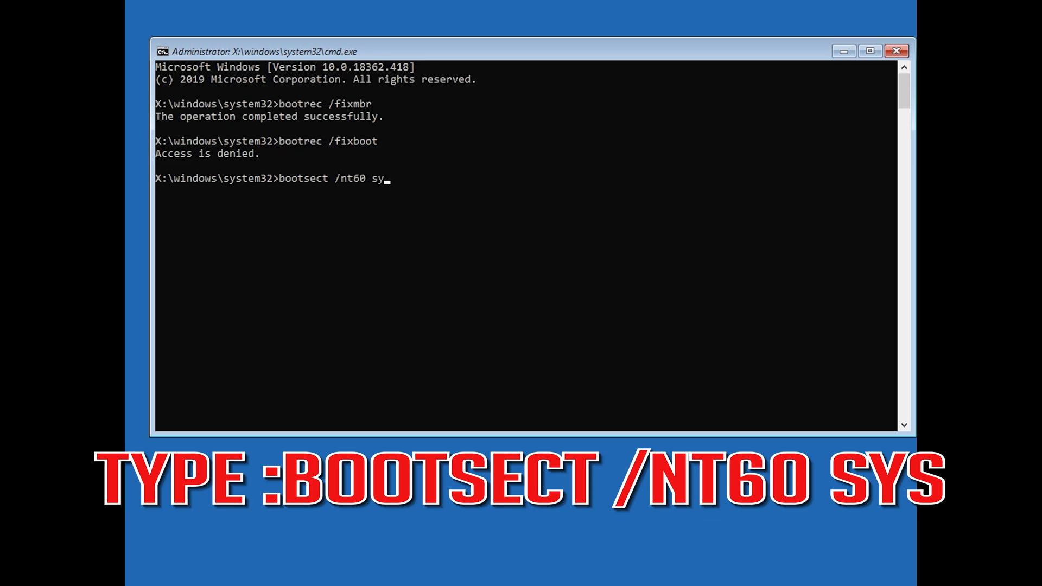
{"action": "type", "text": "s"}
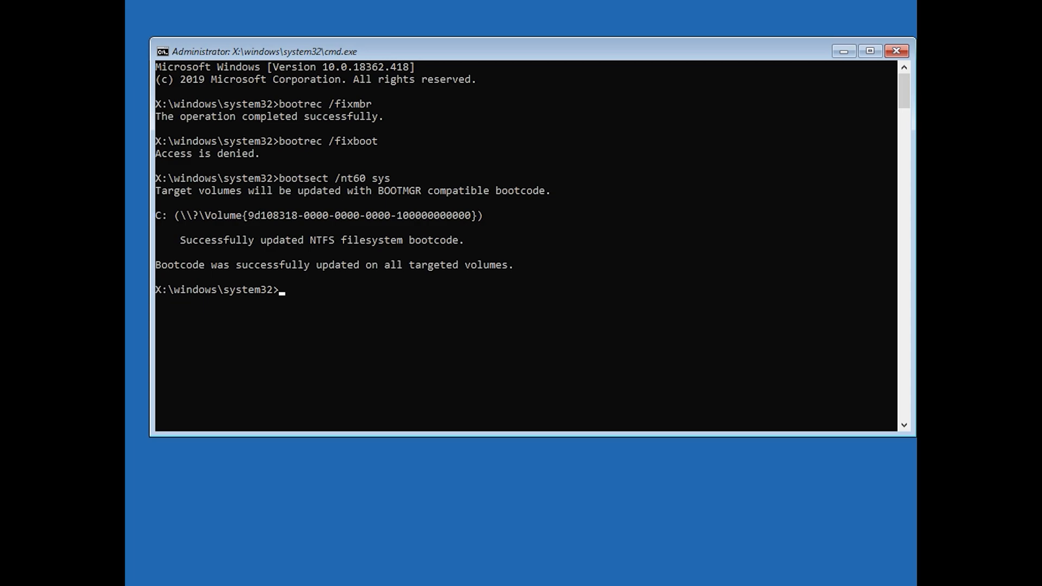
- Type bootrec /fixboot again at the prompt
{"action": "type", "text": "bootrec /"}
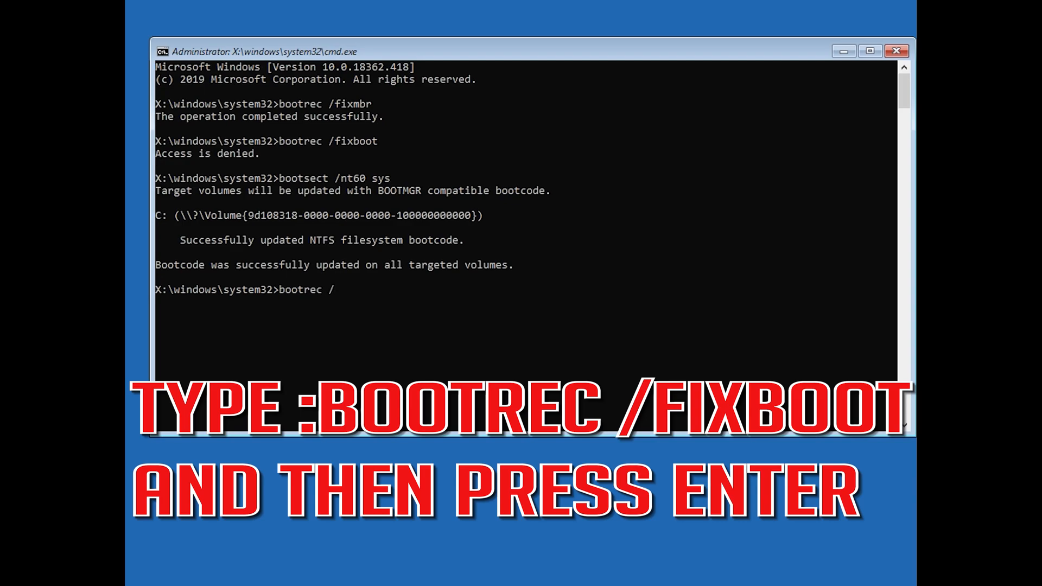
{"action": "type", "text": "fixb"}
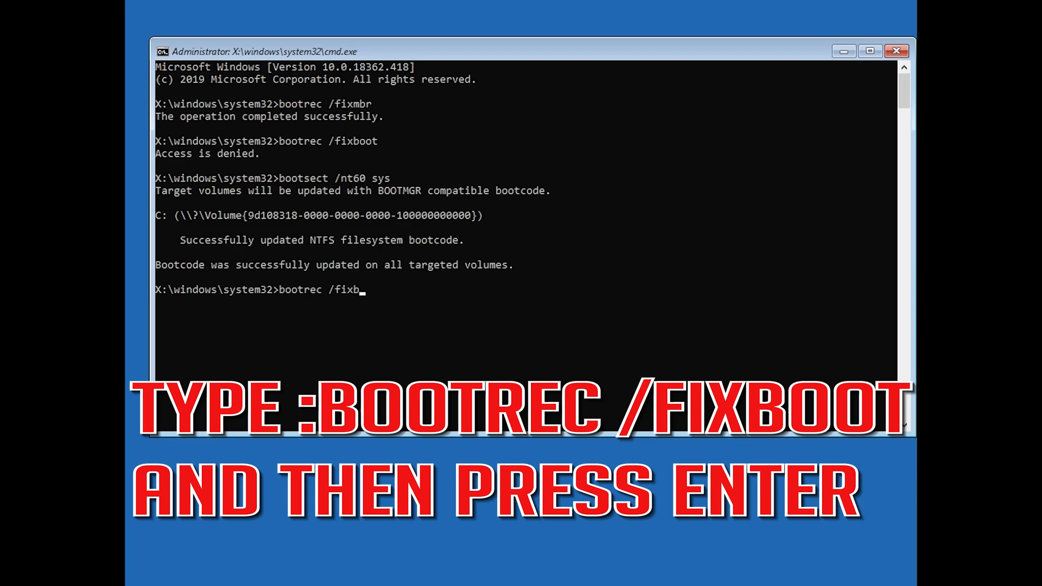
{"action": "type", "text": "oot"}
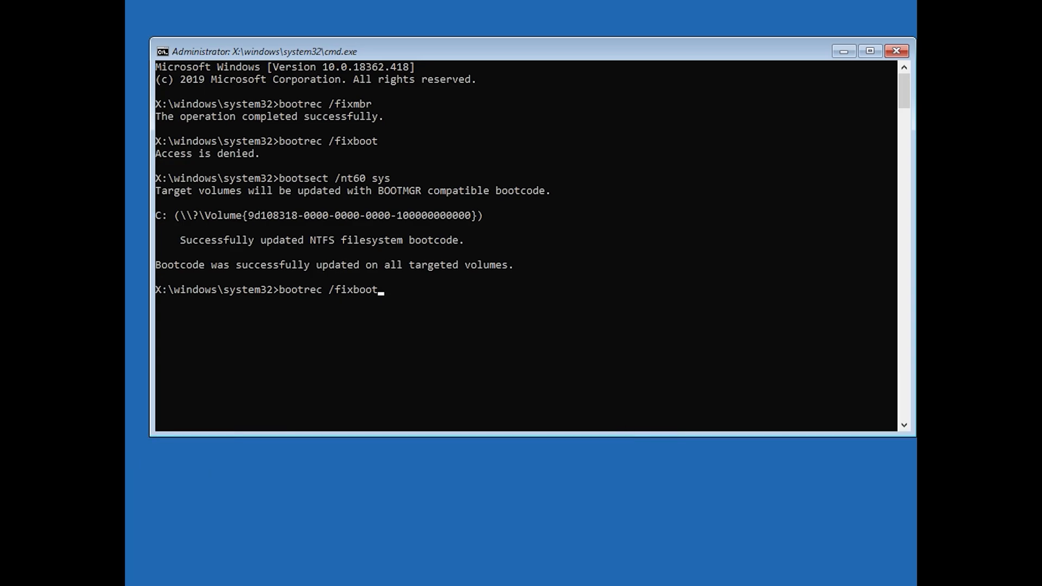
- Rerun bootrec /fixboot successfully and type bcdedit /export c:\bcdbackup
{"action": "key", "text": "Enter"}
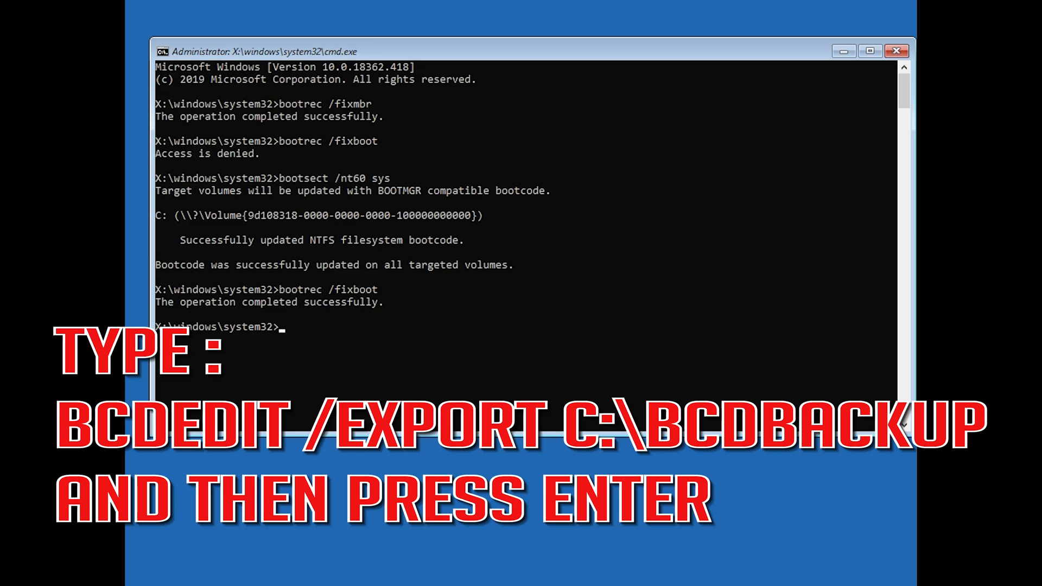
{"action": "type", "text": "bcdedit"}
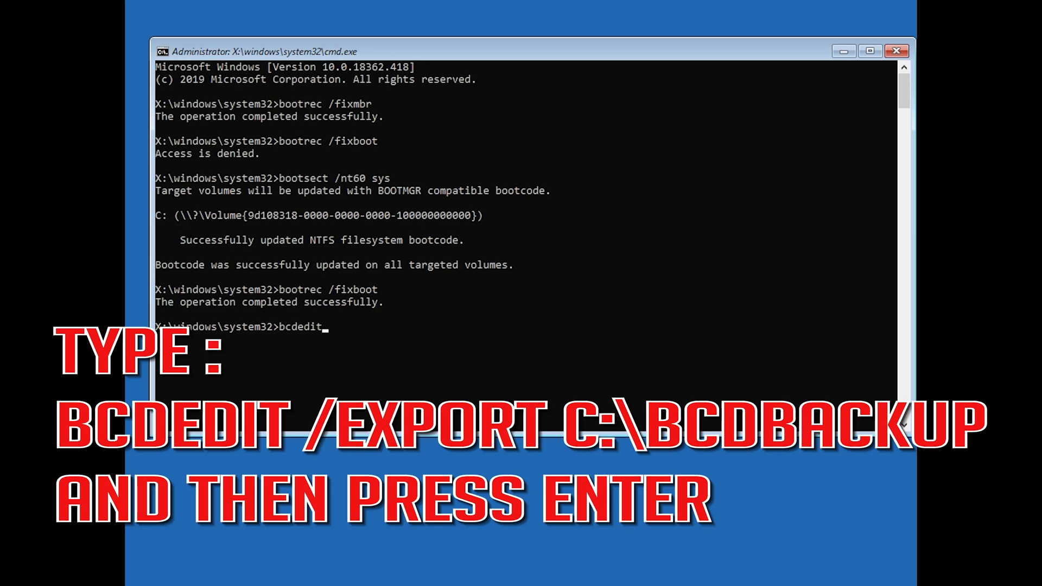
{"action": "type", "text": "/"}
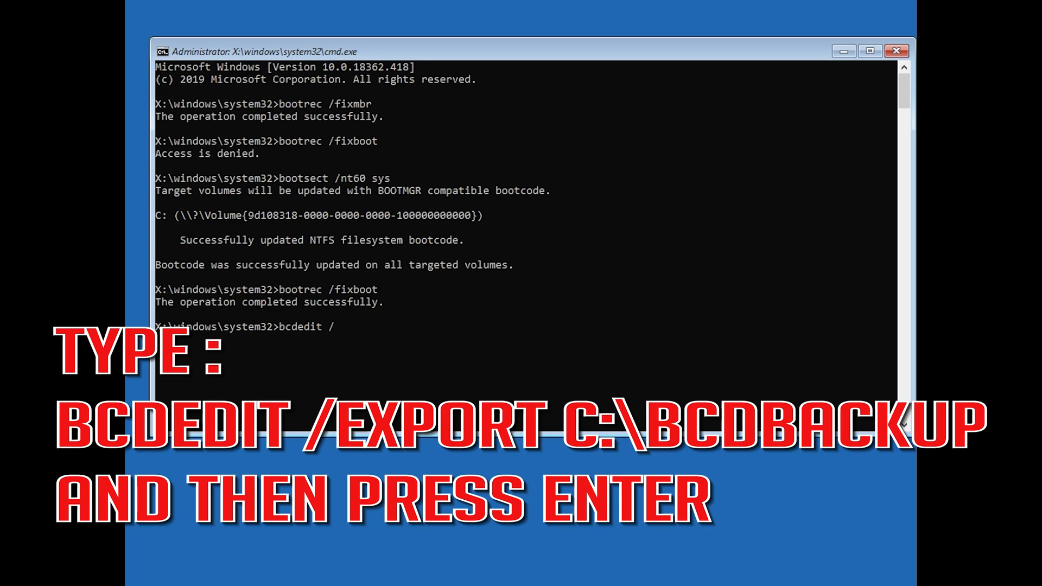
{"action": "type", "text": "export"}
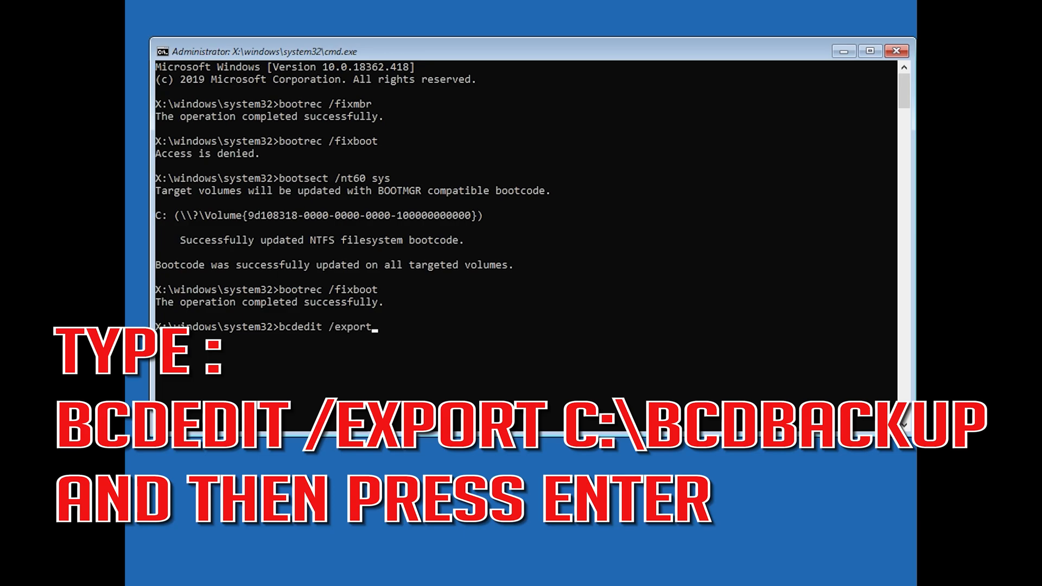
{"action": "type", "text": "c"}
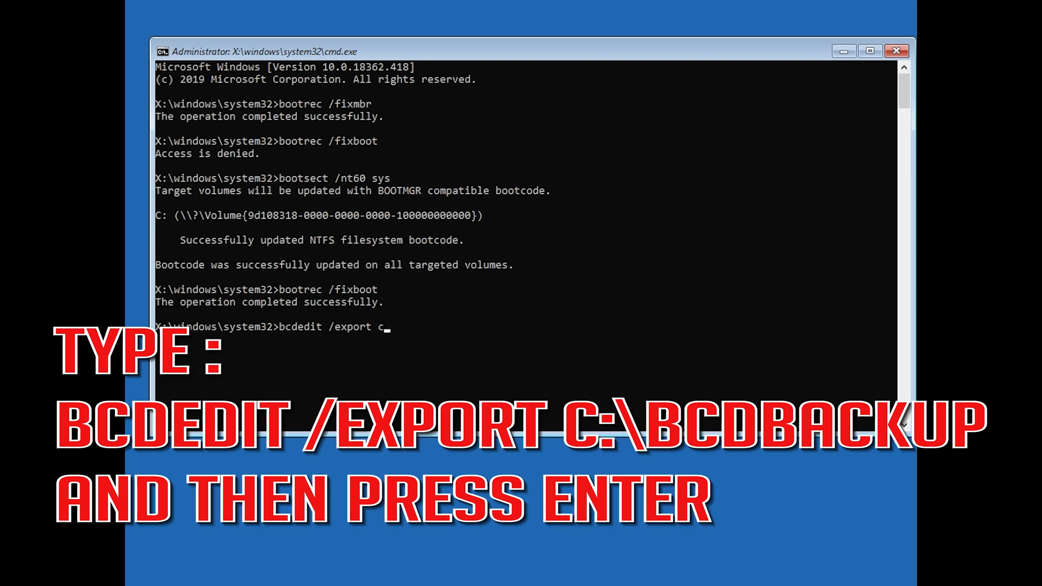
{"action": "type", "text": ":\\"}
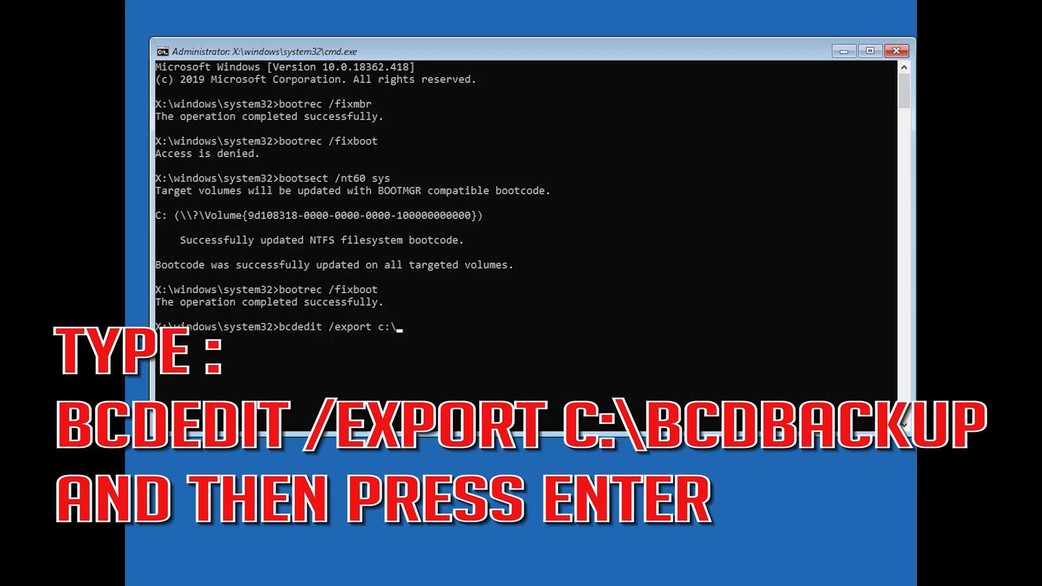
{"action": "type", "text": "bcdbac"}
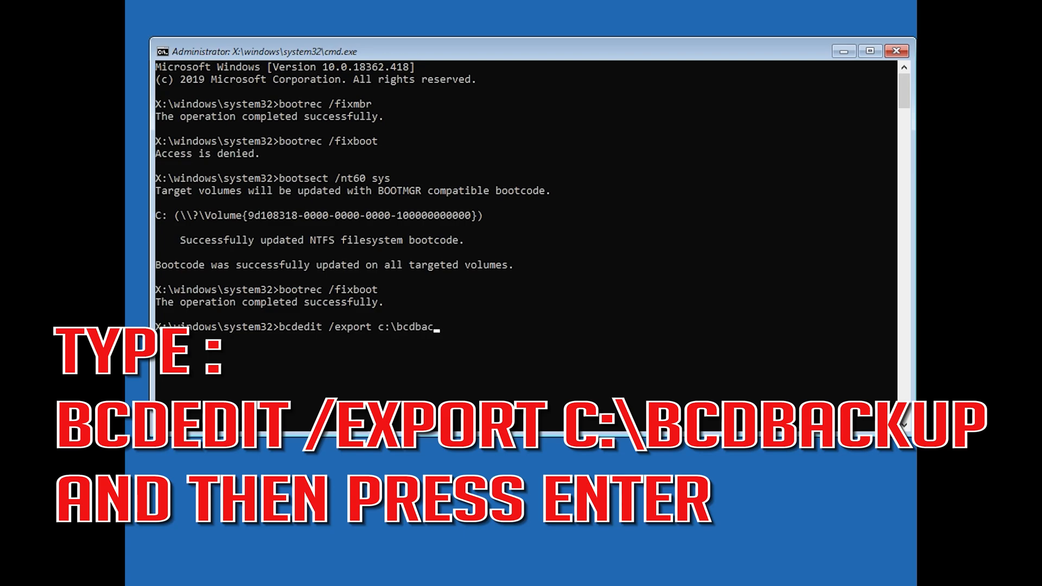
{"action": "type", "text": "kup"}
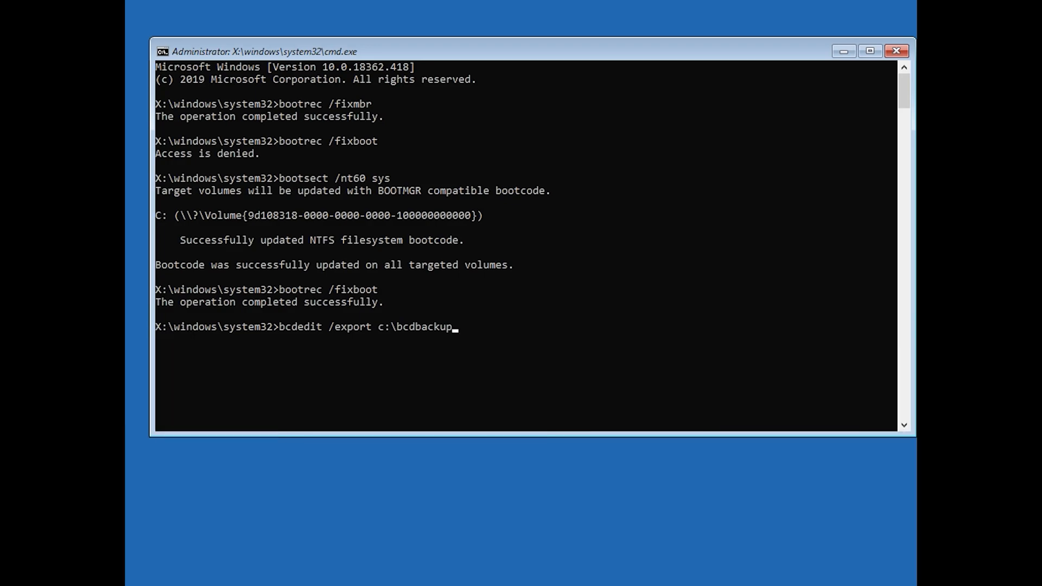
- Export the BCD backup to c:\bcdbackup and run attrib c:\boot\bcd -h -r -s
{"action": "key", "text": "enter"}
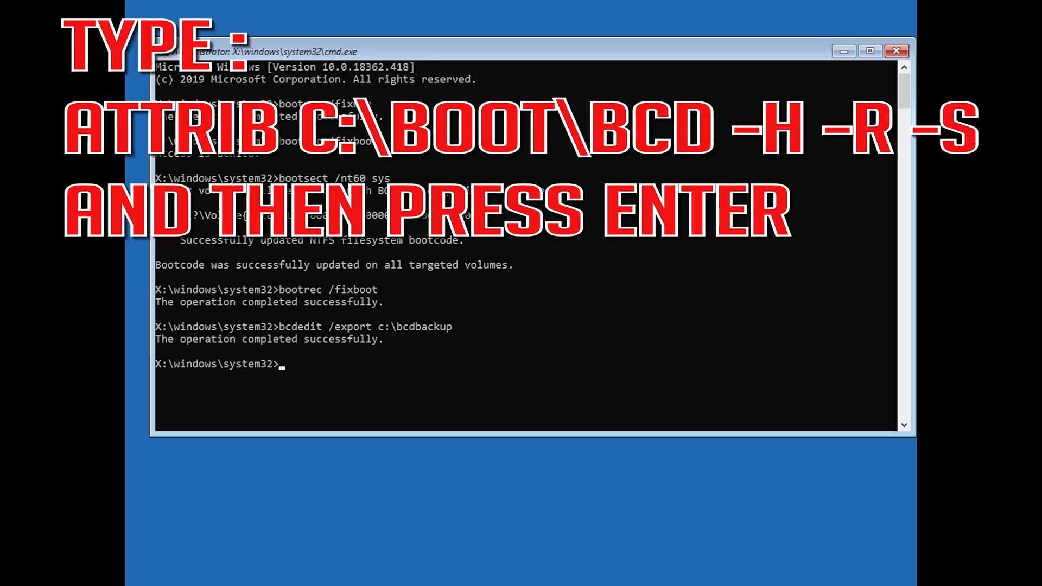
{"action": "type", "text": "a"}
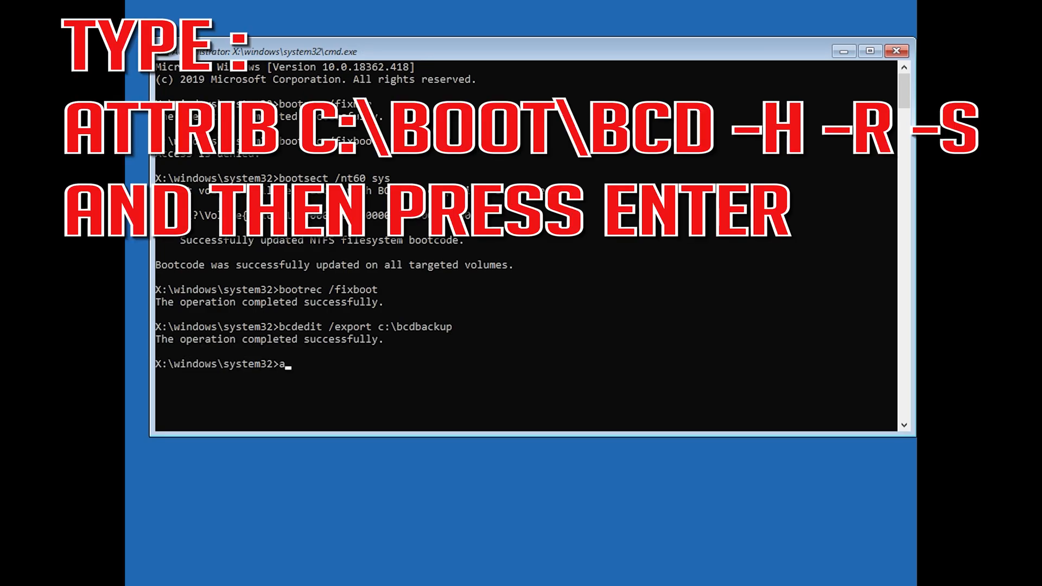
{"action": "type", "text": "ttrib"}
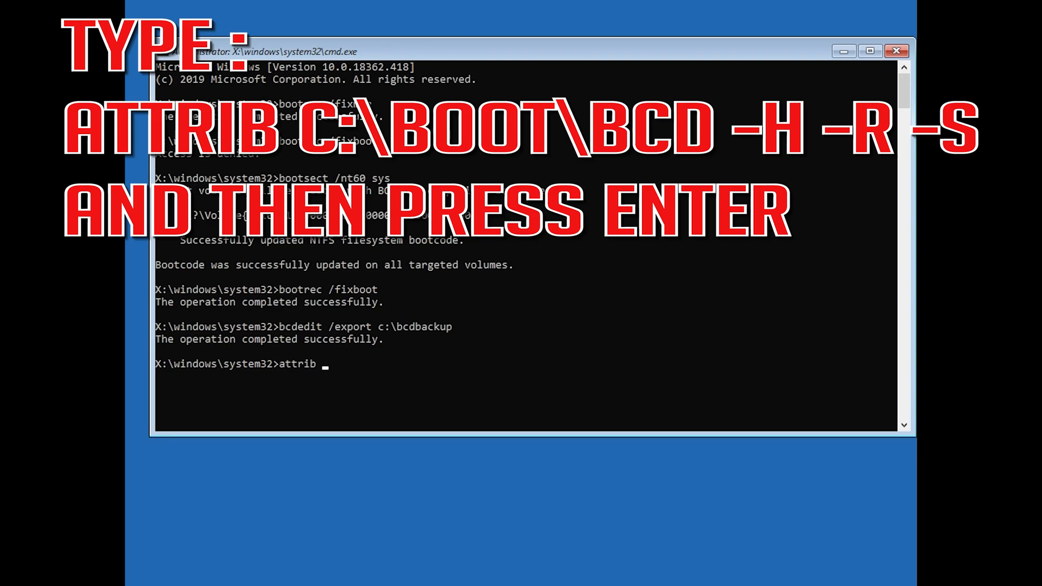
{"action": "type", "text": "c:\\"}
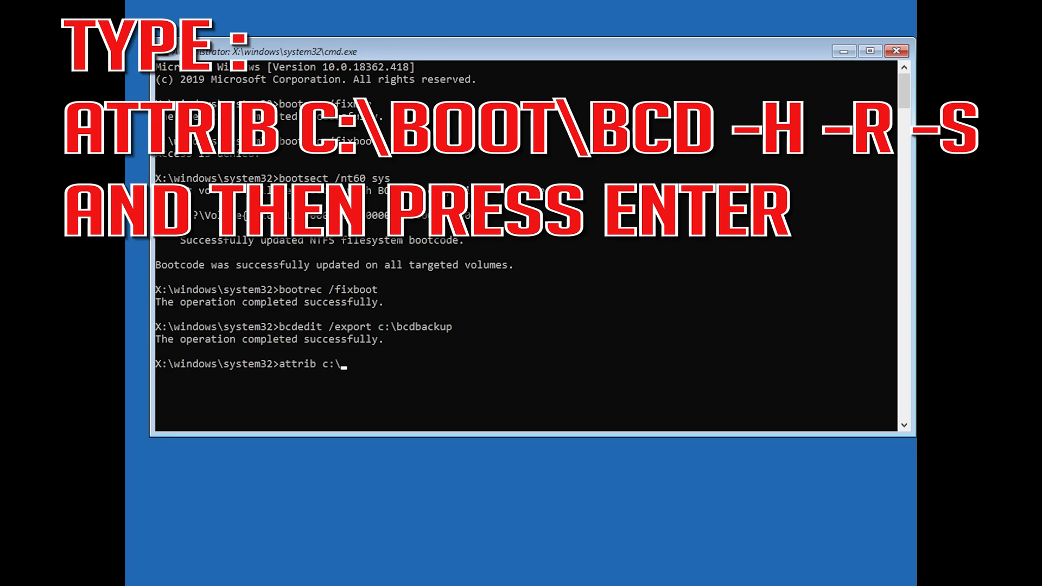
{"action": "type", "text": "boot"}
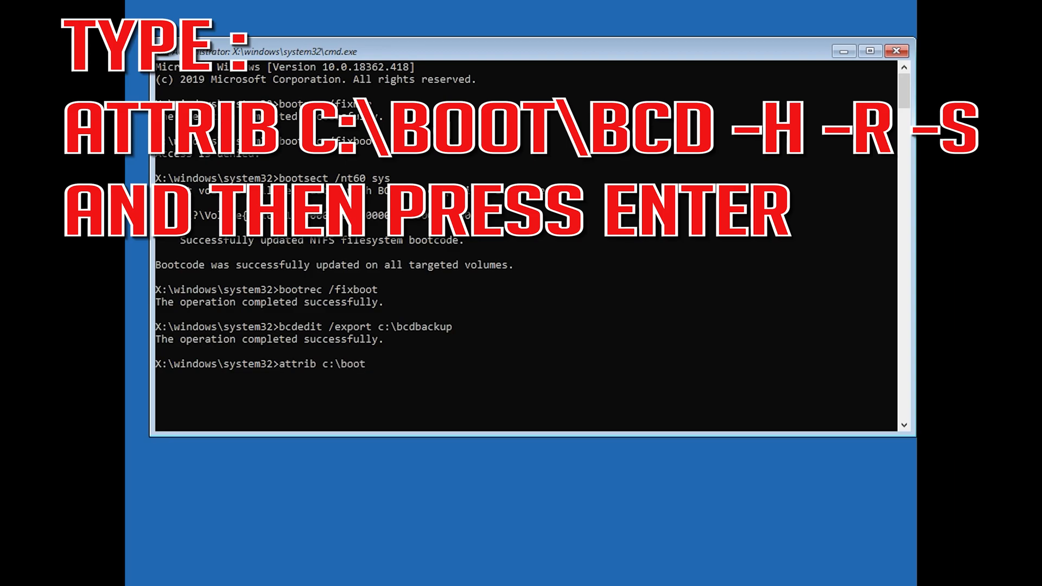
{"action": "type", "text": "\\bc"}
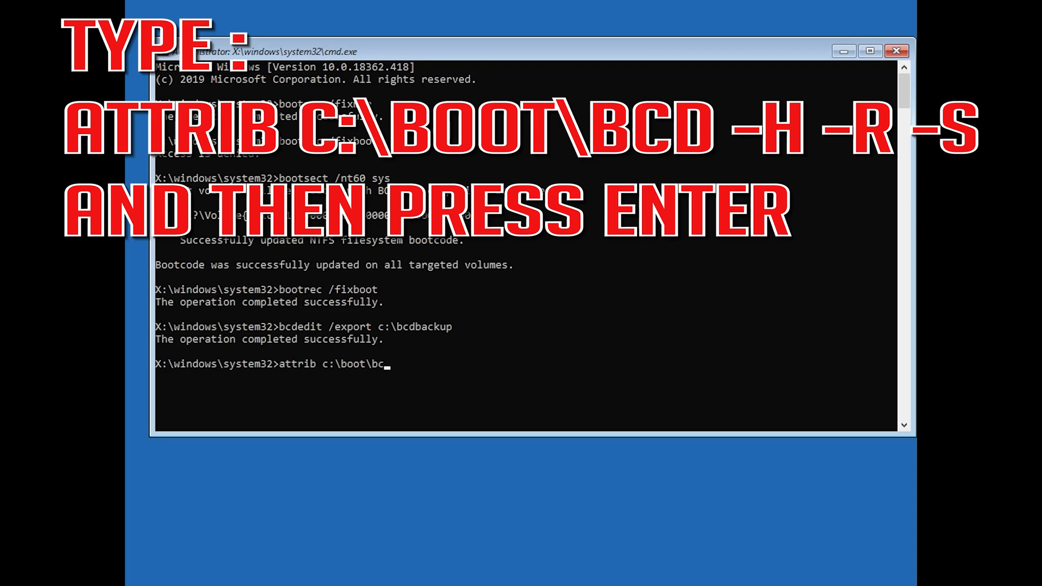
{"action": "type", "text": "d"}
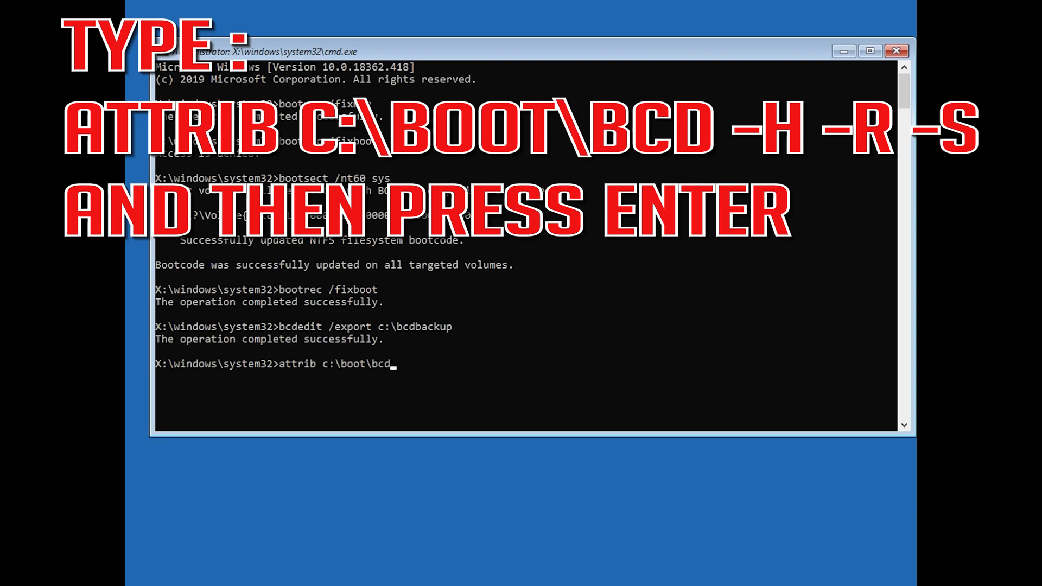
{"action": "type", "text": "-h -r"}
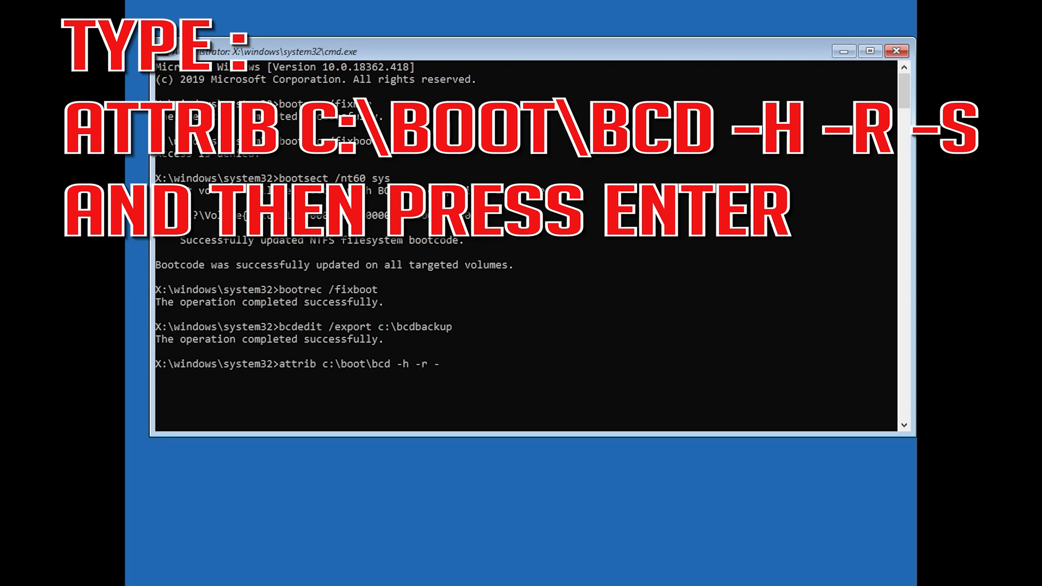
{"action": "type", "text": "-s"}
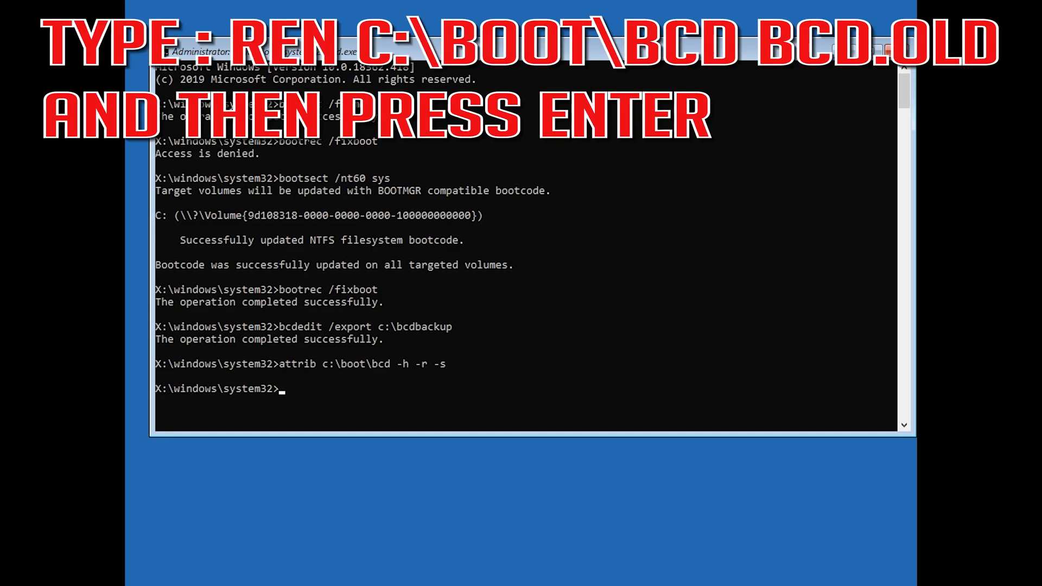
- Rename c:\boot\bcd to bcd.old with the ren command
{"action": "type", "text": "ren"}
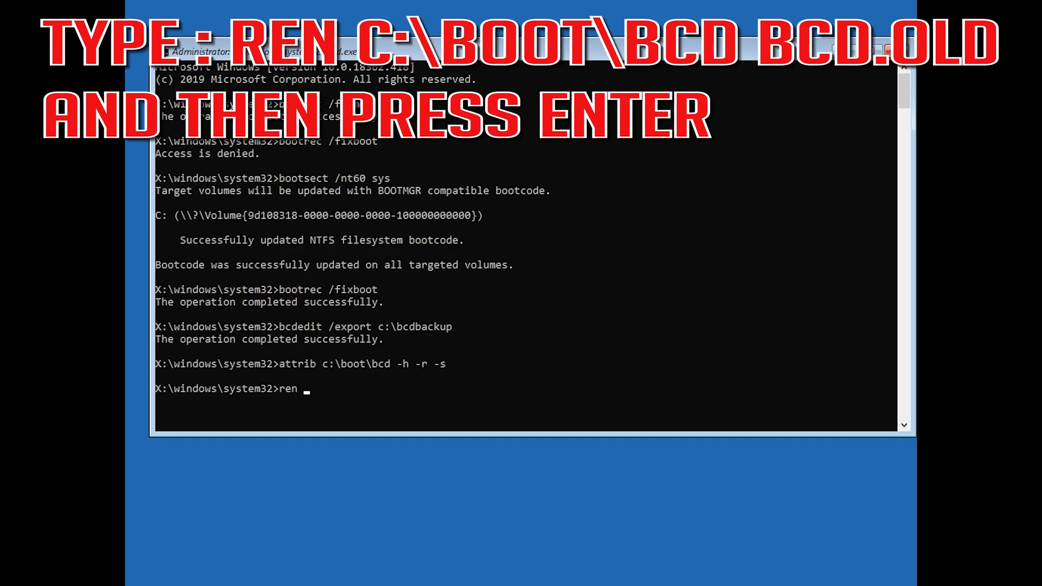
{"action": "type", "text": "c:\\"}
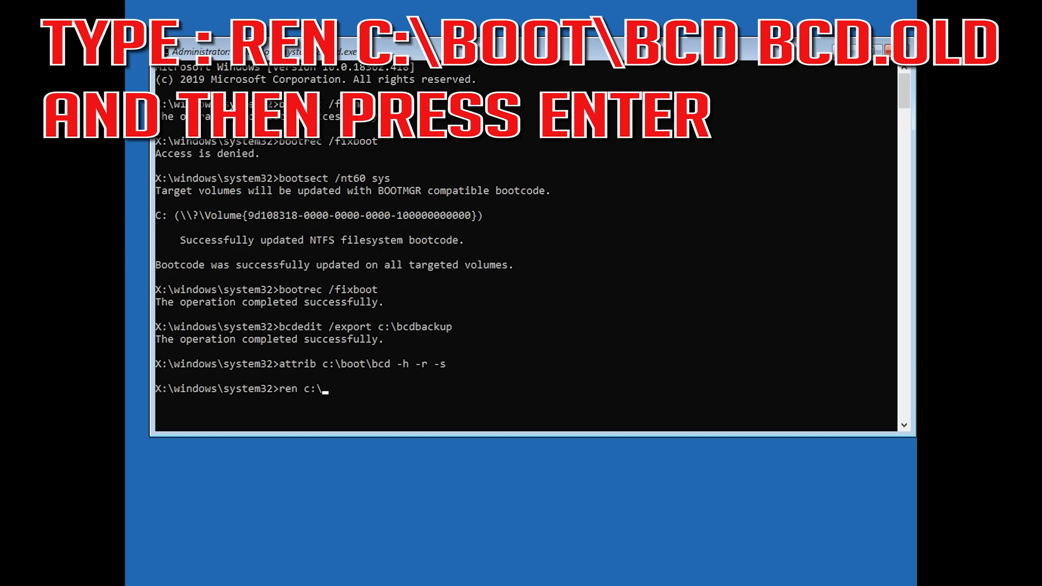
{"action": "type", "text": "boot"}
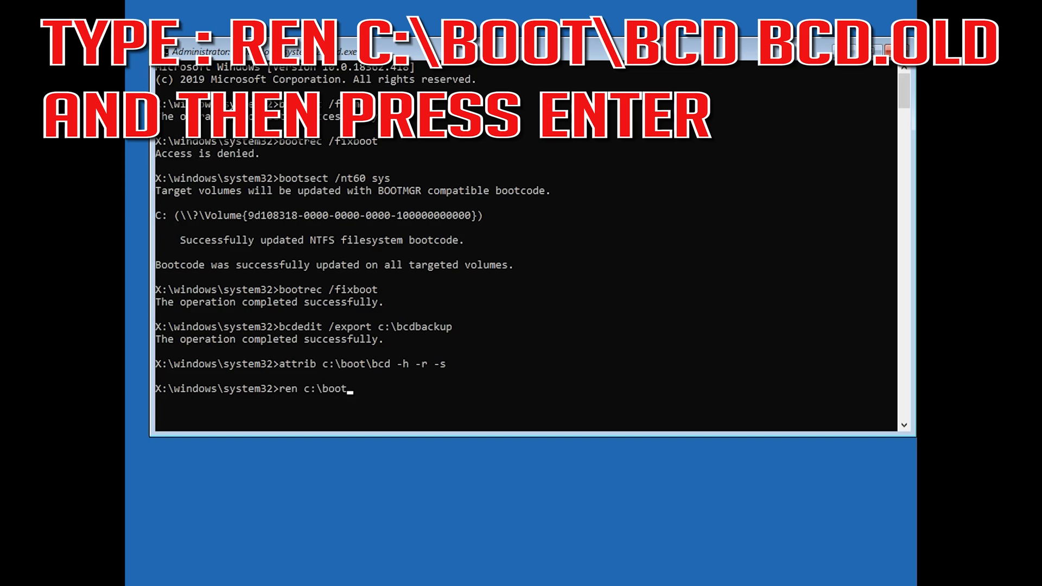
{"action": "type", "text": "\\b"}
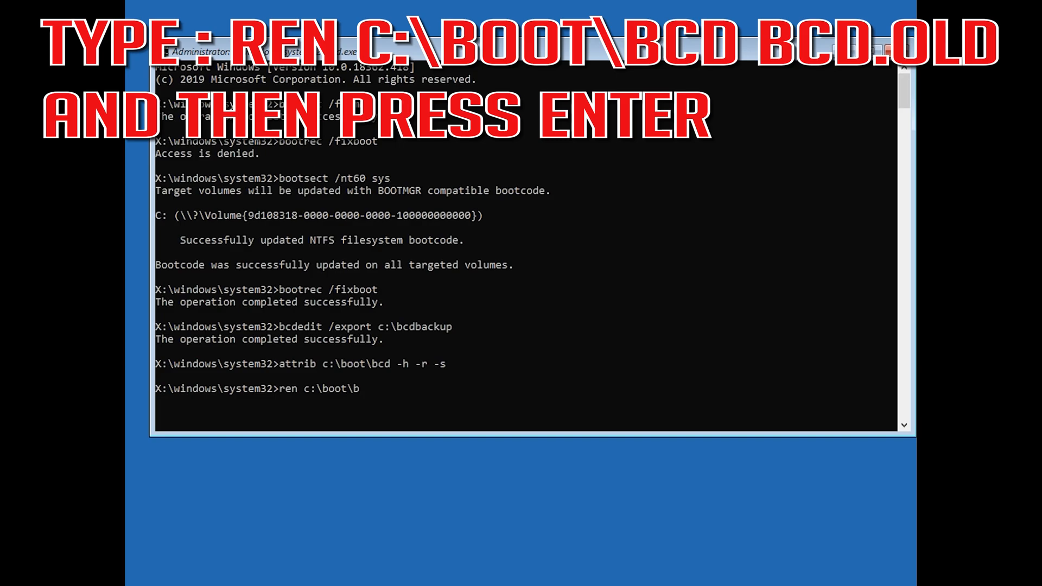
{"action": "type", "text": "cd"}
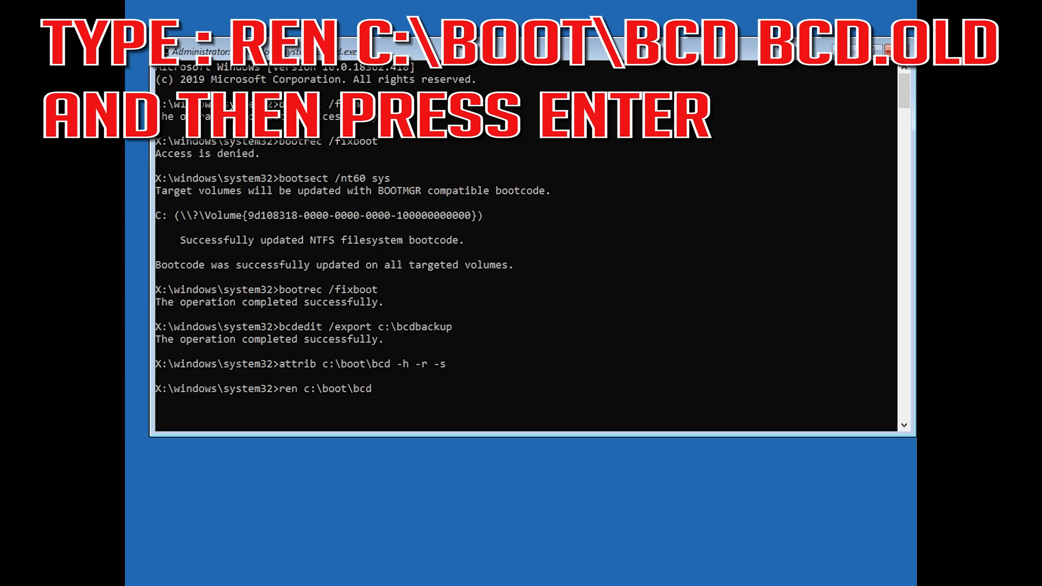
{"action": "type", "text": "bcd"}
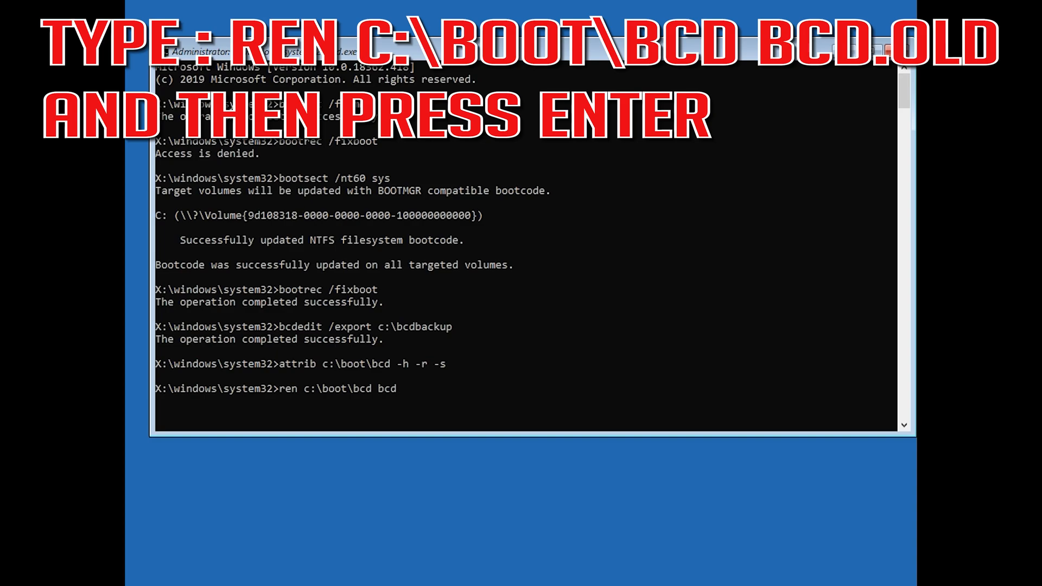
{"action": "type", "text": ".old"}
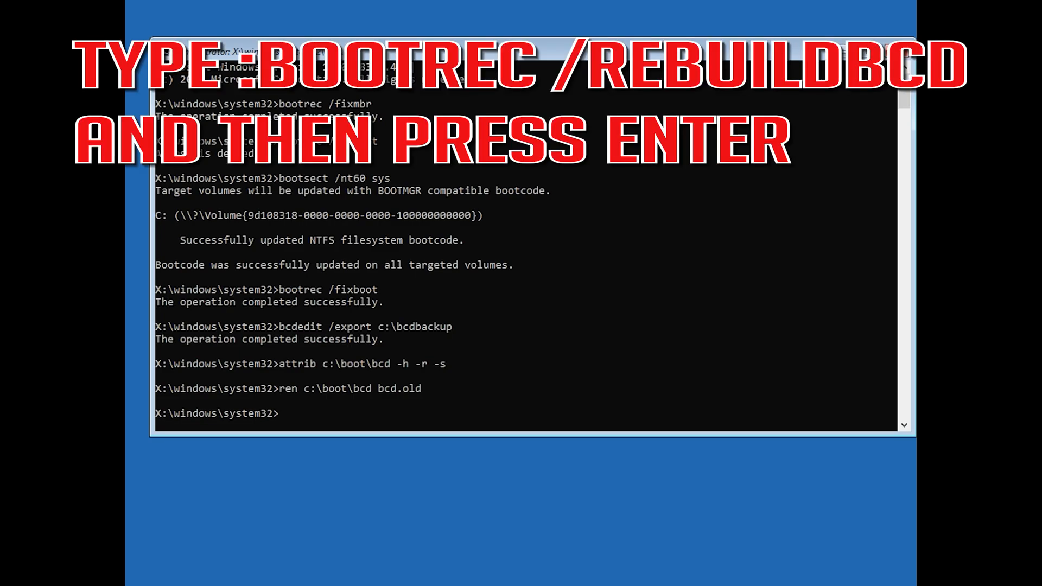
- Run bootrec /rebuildbcd and answer Y to add D:\Windows to the boot list
{"action": "type", "text": "b"}
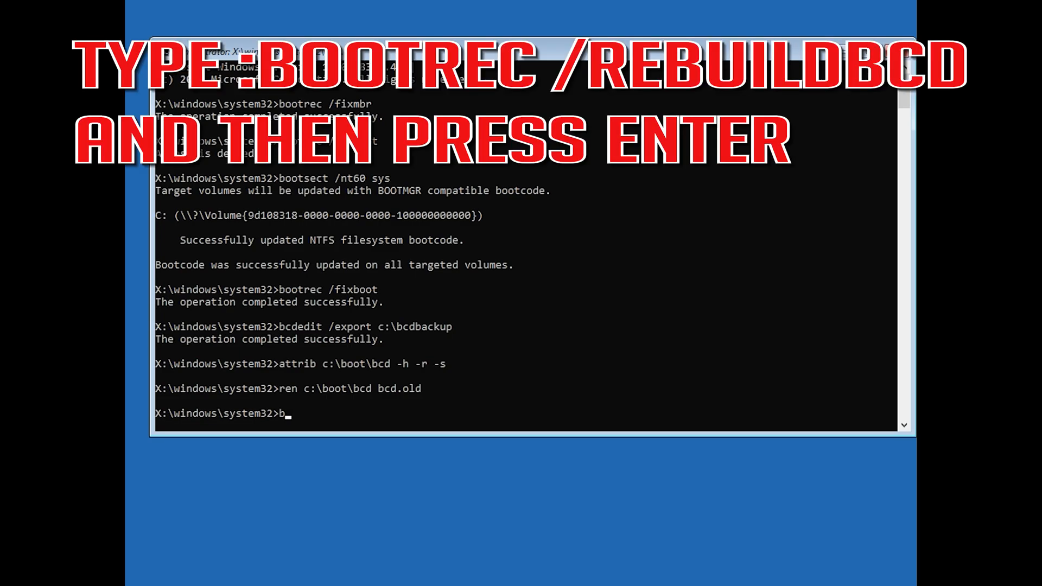
{"action": "type", "text": "oot"}
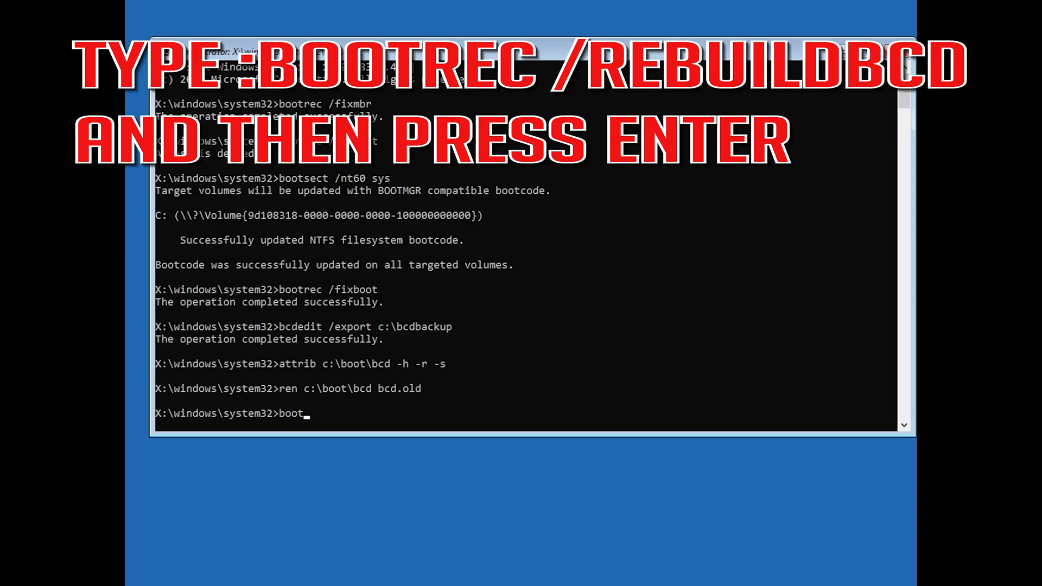
{"action": "type", "text": "rec"}
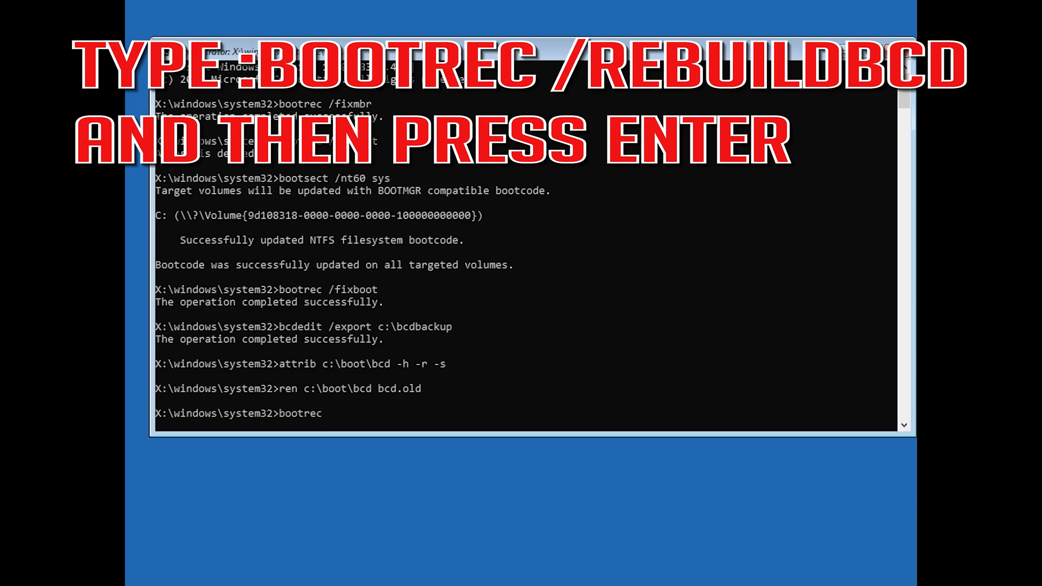
{"action": "type", "text": "/"}
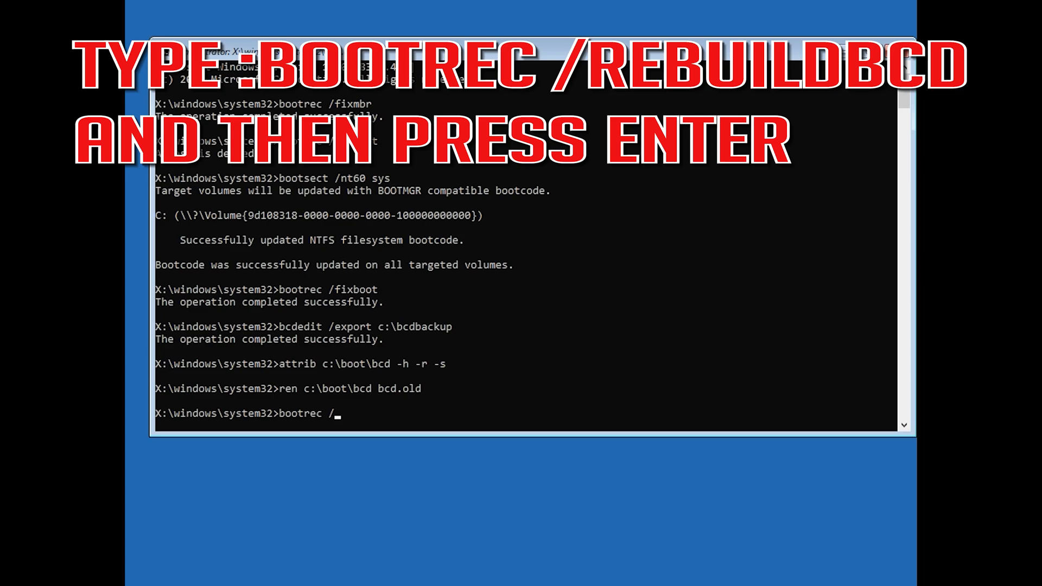
{"action": "type", "text": "re"}
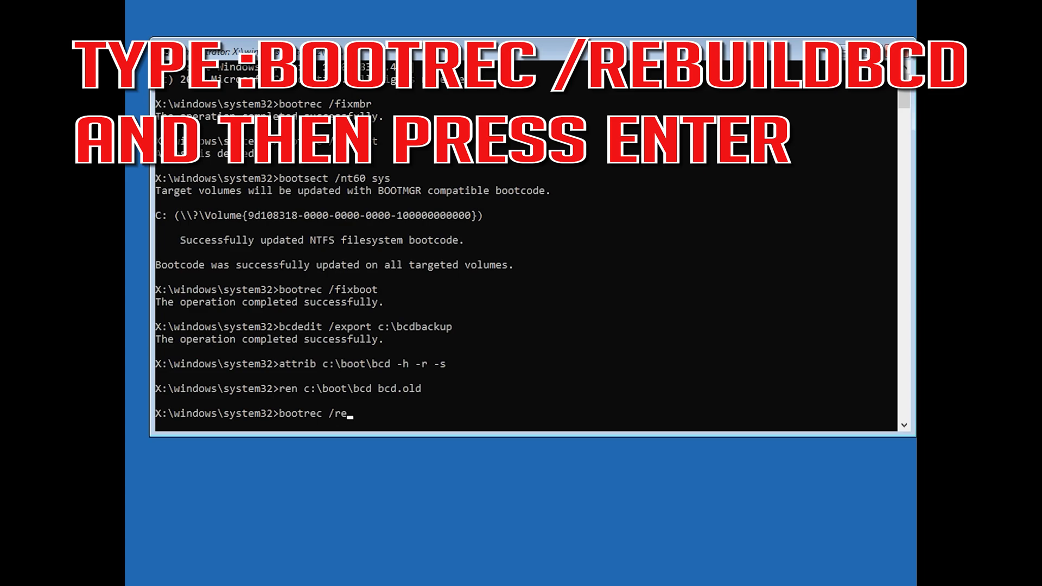
{"action": "type", "text": "build"}
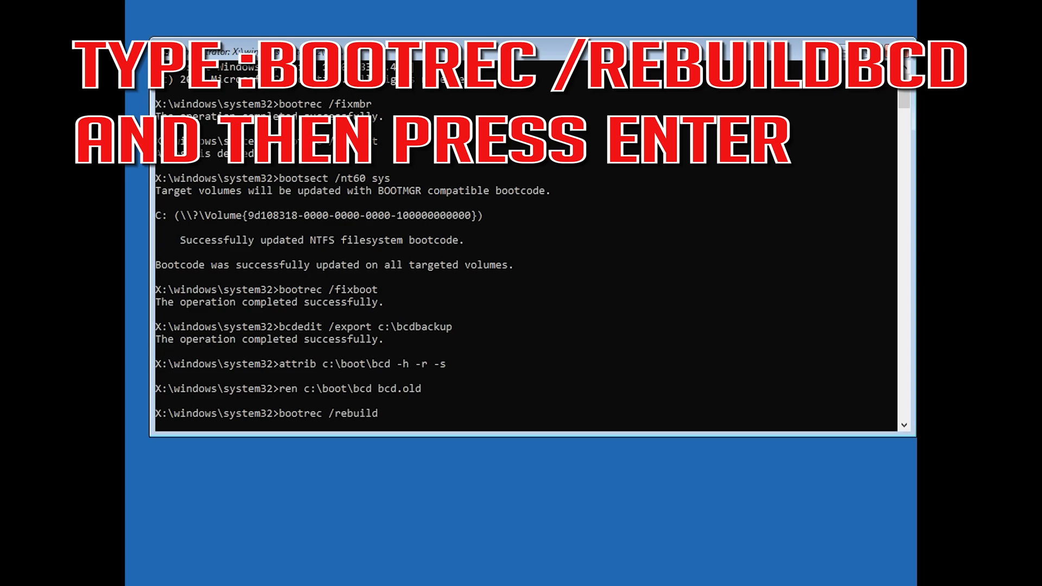
{"action": "type", "text": "bcd"}
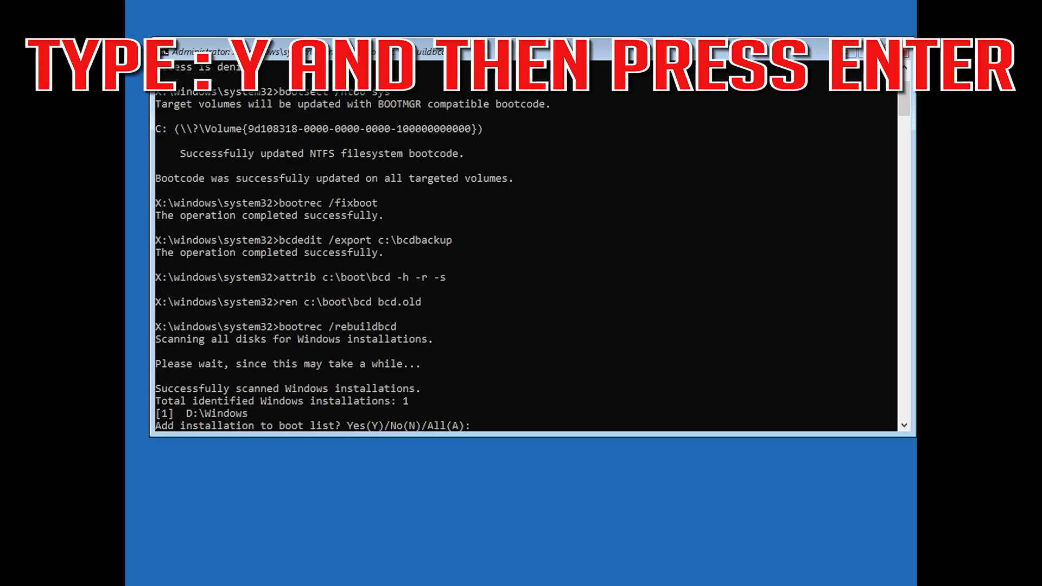
{"action": "type", "text": "y"}
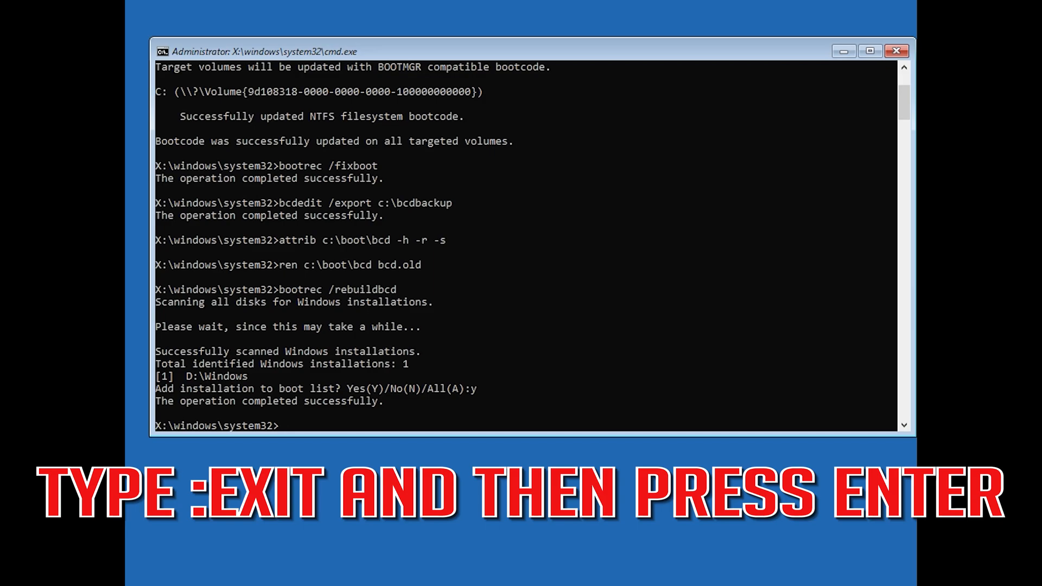
- Close the recovery Command Prompt with the exit command
{"action": "type", "text": "ex"}
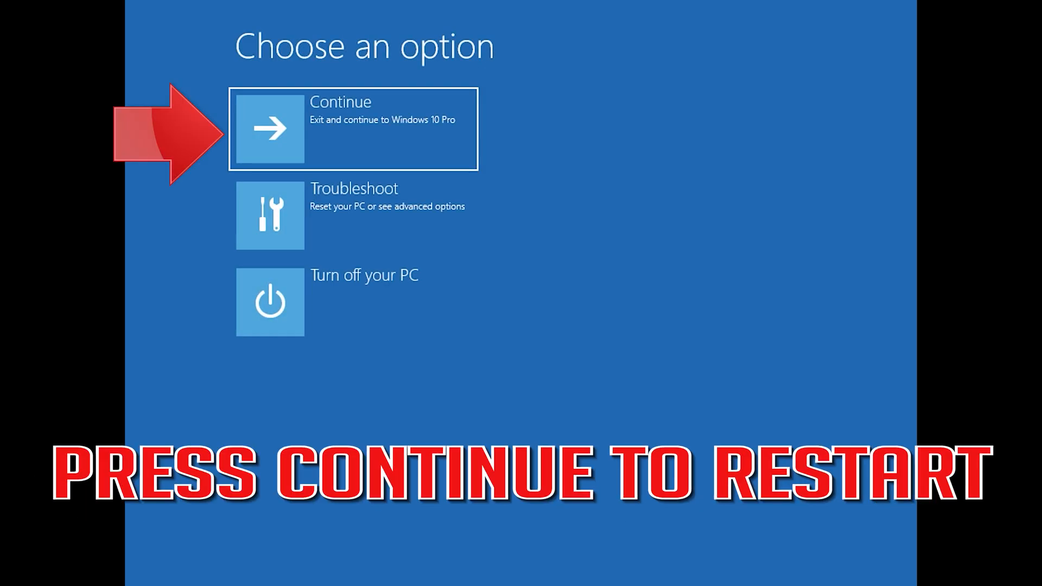
{"action": "mouse_move", "coordinate": [501, 117]}
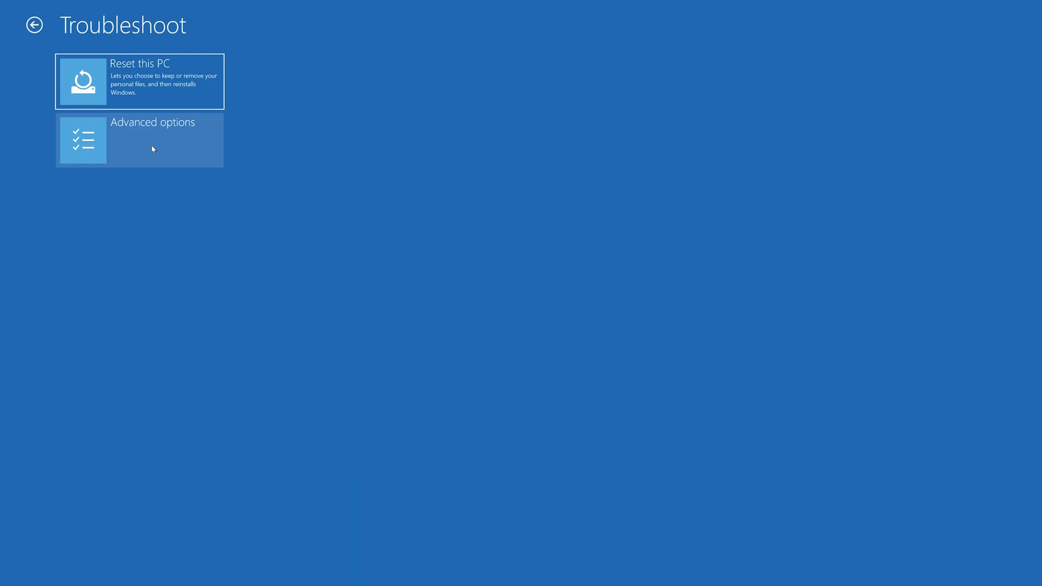
- Start System Restore from Advanced options, signing in with the account and a blank password
{"action": "left_click", "coordinate": [140, 140]}
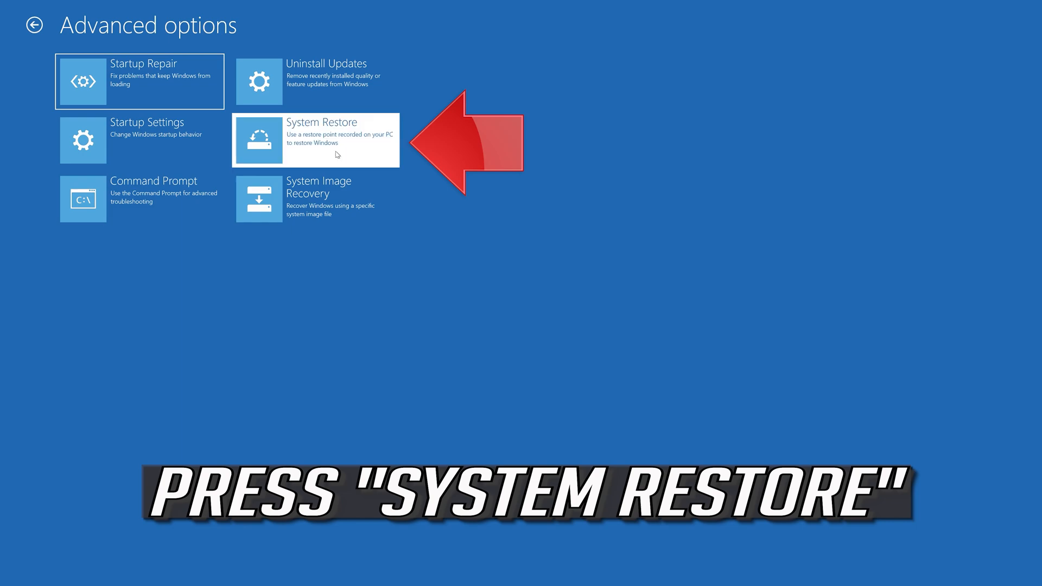
{"action": "left_click", "coordinate": [315, 139]}
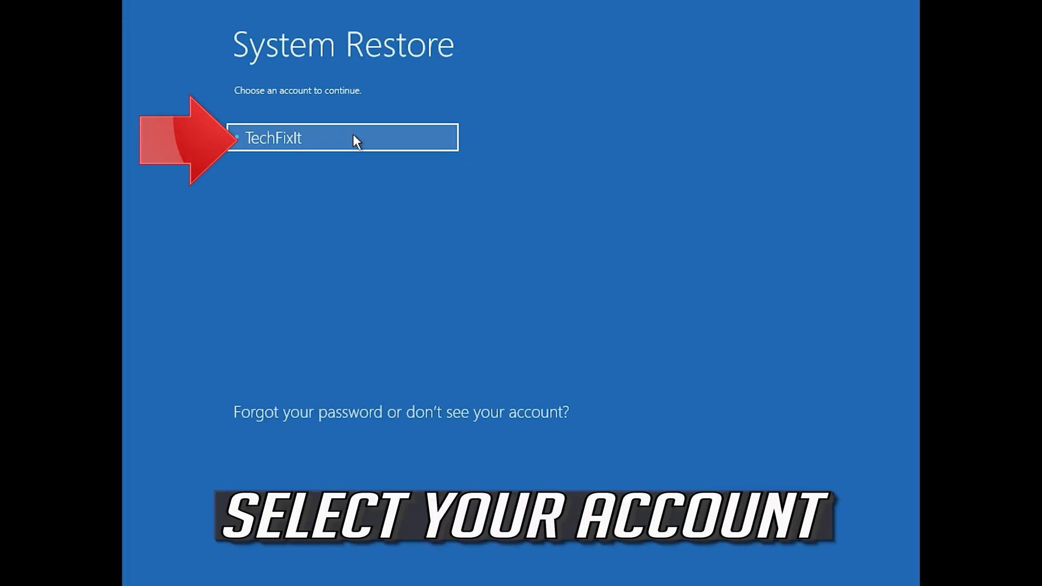
{"action": "left_click", "coordinate": [341, 137]}
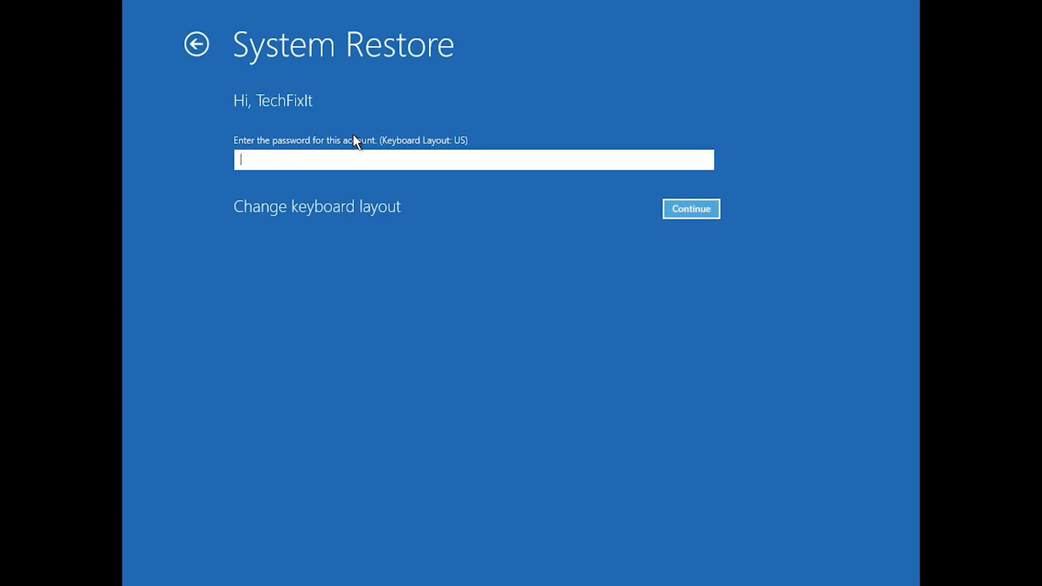
{"action": "mouse_move", "coordinate": [237, 174]}
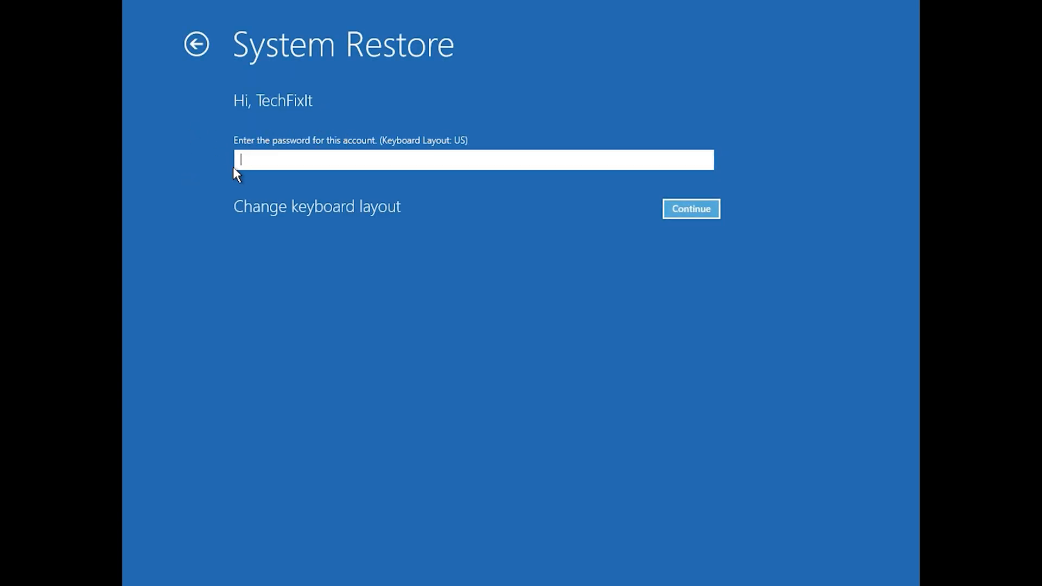
{"action": "mouse_move", "coordinate": [559, 244]}
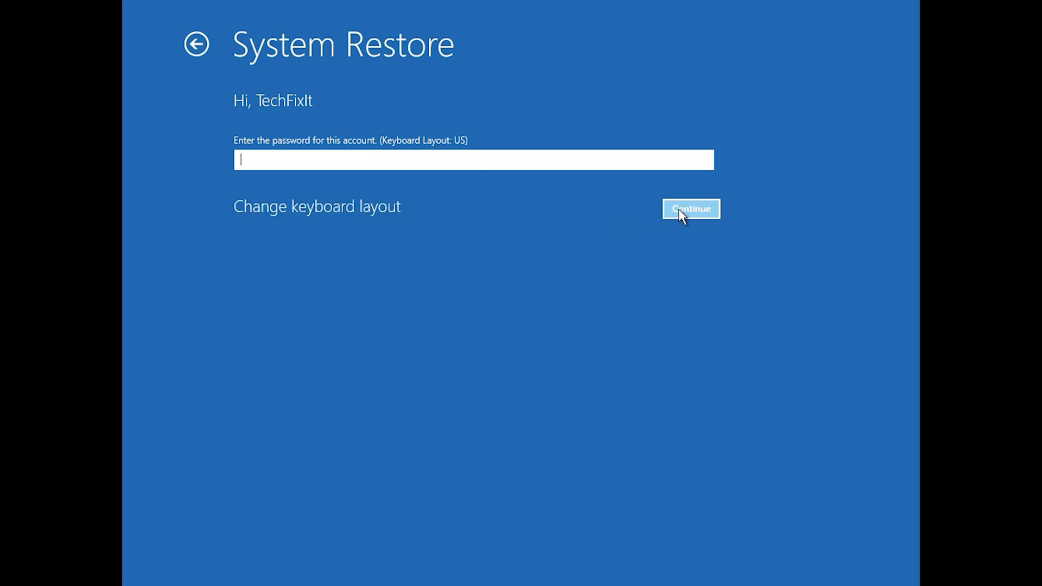
{"action": "left_click", "coordinate": [690, 208]}
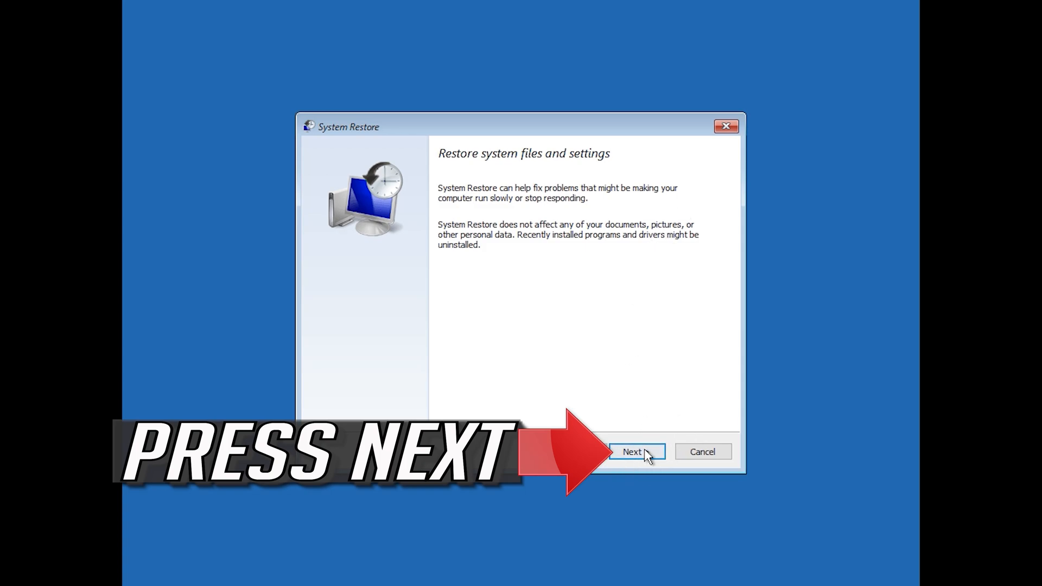
- Choose the 1/10/2020 12:21:42 AM restore point, finish the wizard and confirm the warning
{"action": "left_click", "coordinate": [636, 451]}
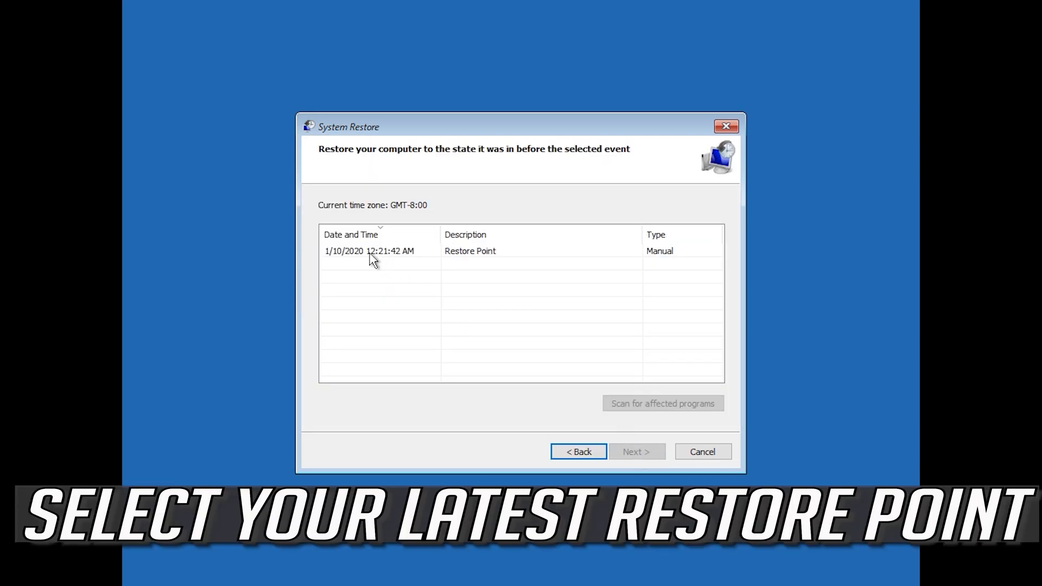
{"action": "left_click", "coordinate": [470, 251]}
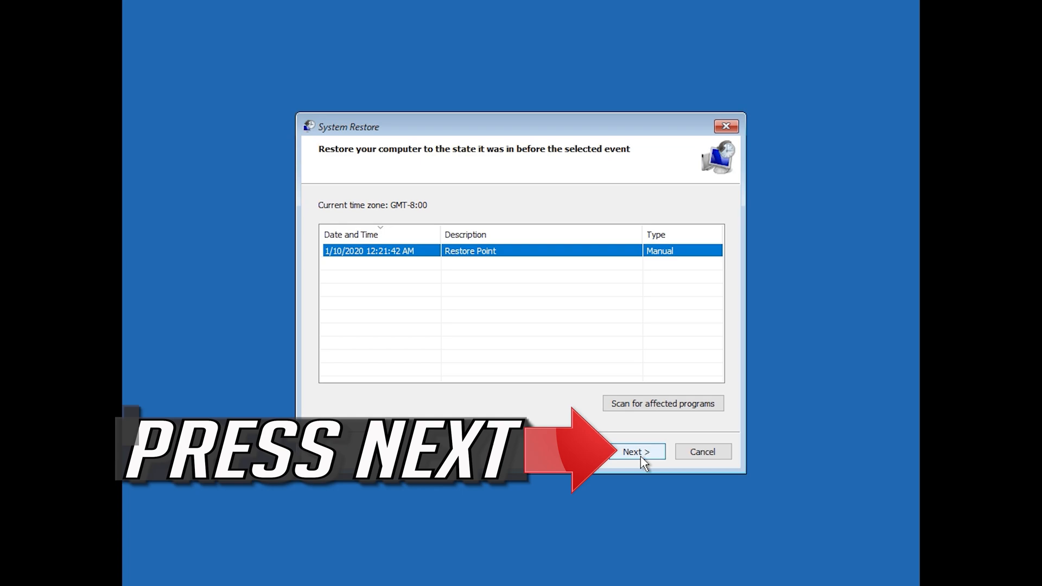
{"action": "left_click", "coordinate": [634, 451]}
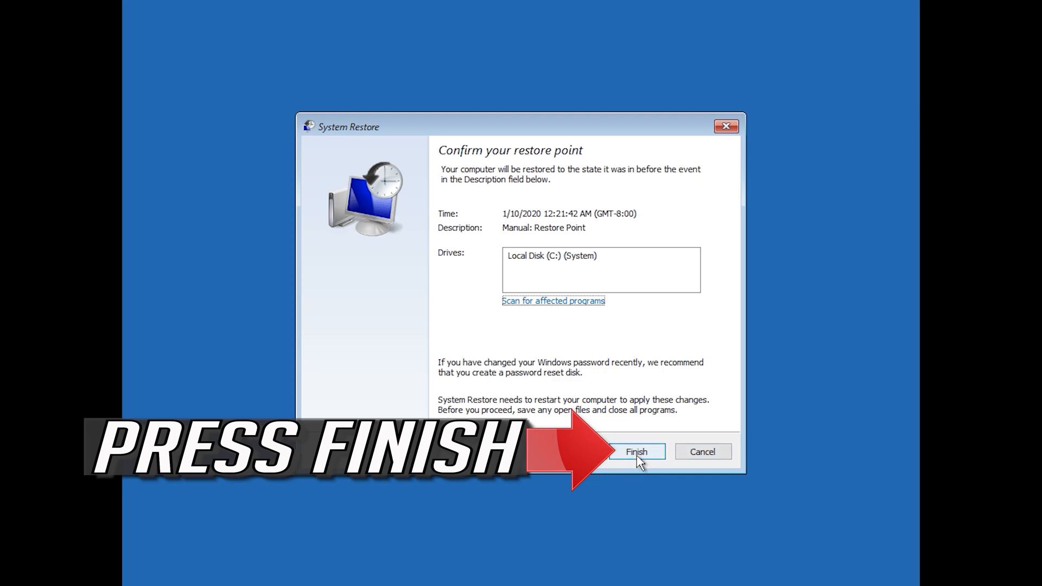
{"action": "left_click", "coordinate": [634, 452]}
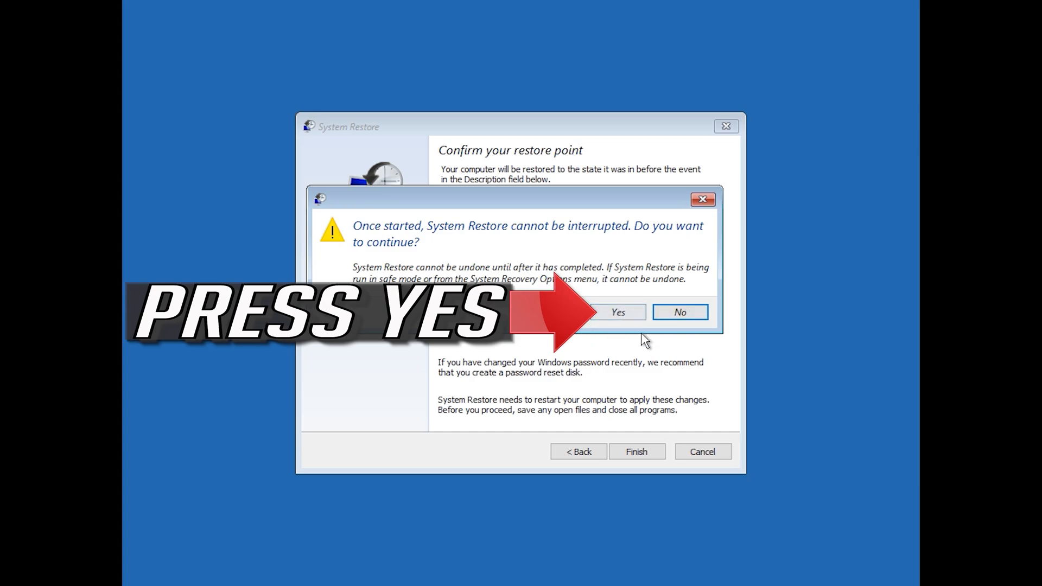
{"action": "left_click", "coordinate": [617, 312]}
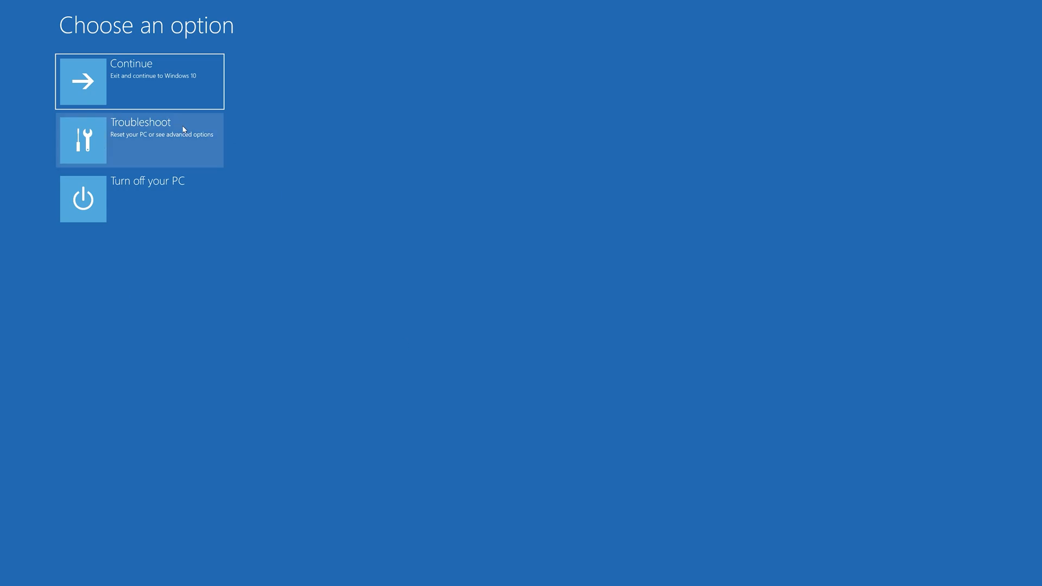
- Open Command Prompt from Troubleshoot > Advanced options, signing in with the account and no password
{"action": "left_click", "coordinate": [139, 139]}
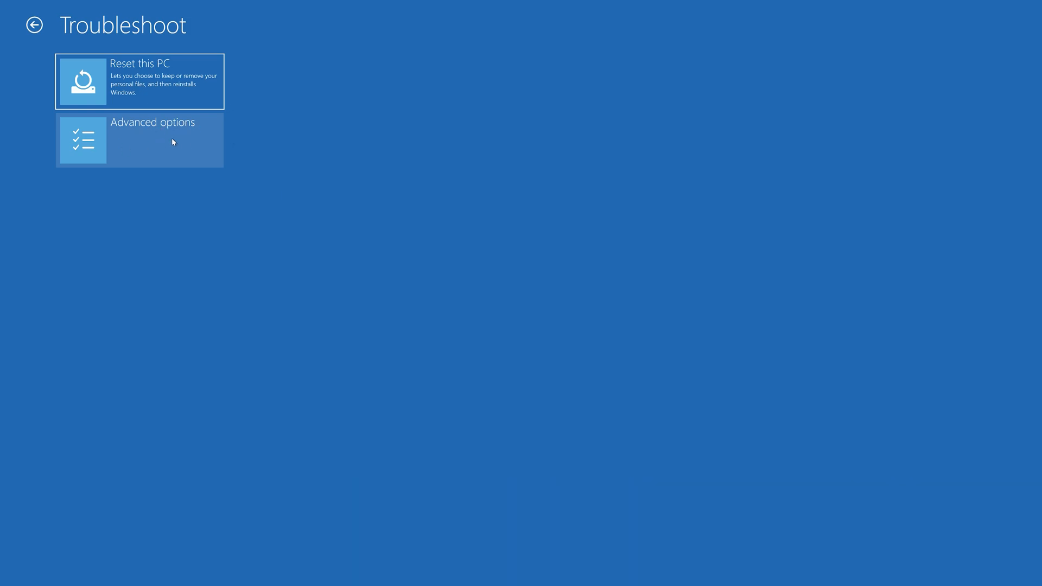
{"action": "mouse_move", "coordinate": [157, 147]}
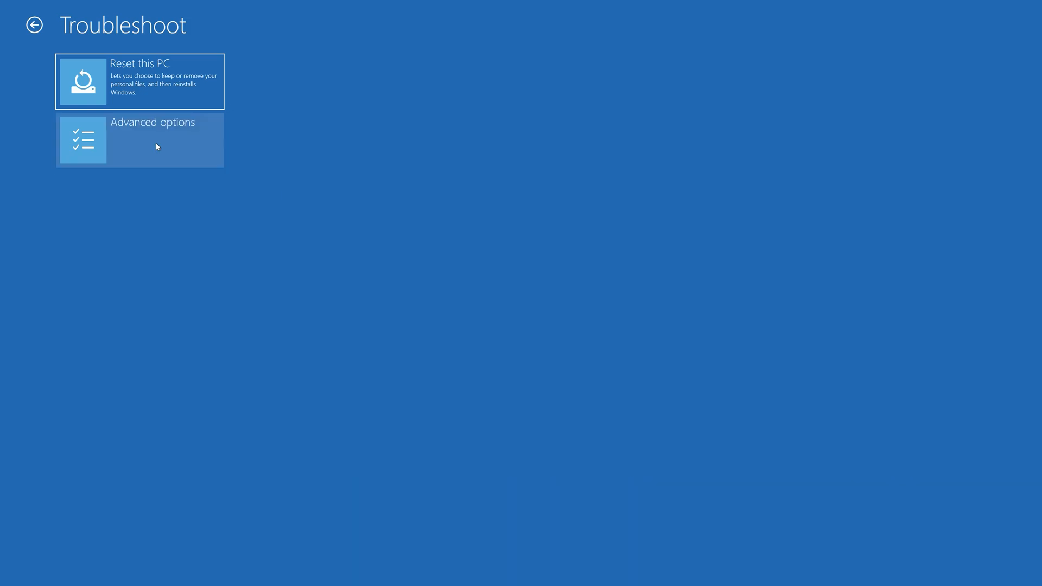
{"action": "left_click", "coordinate": [139, 140]}
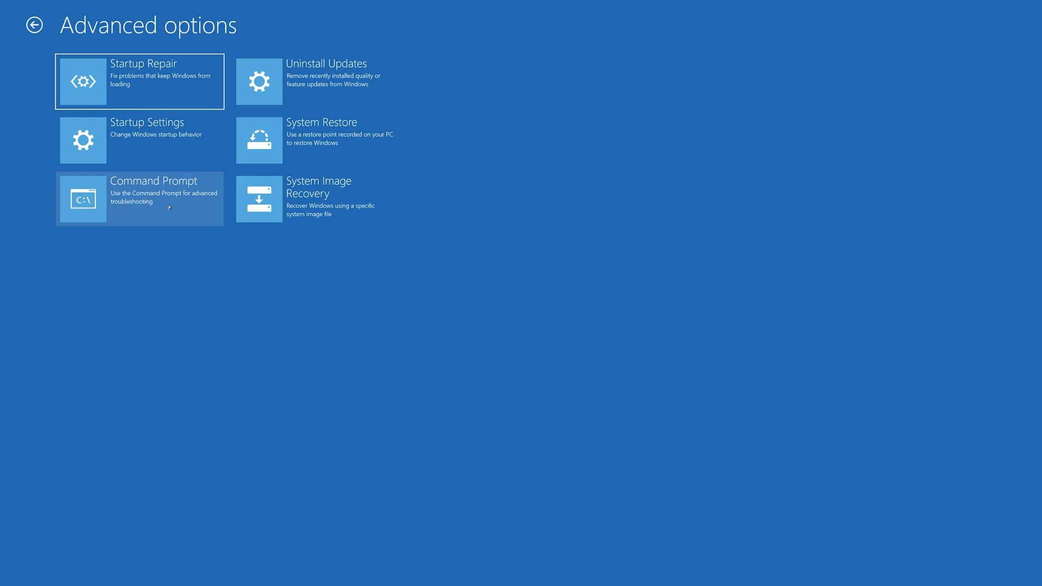
{"action": "left_click", "coordinate": [139, 198]}
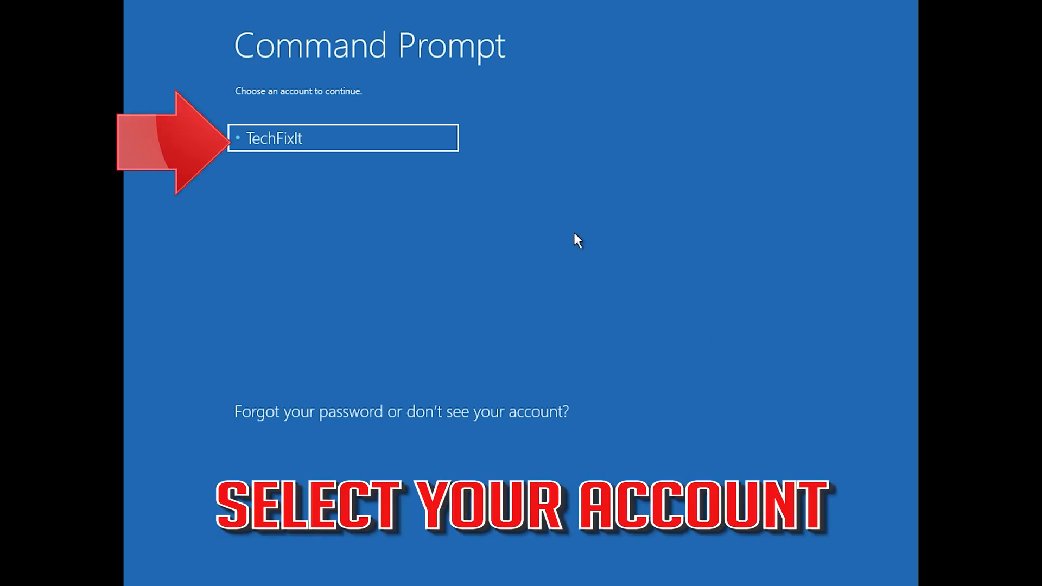
{"action": "left_click", "coordinate": [342, 138]}
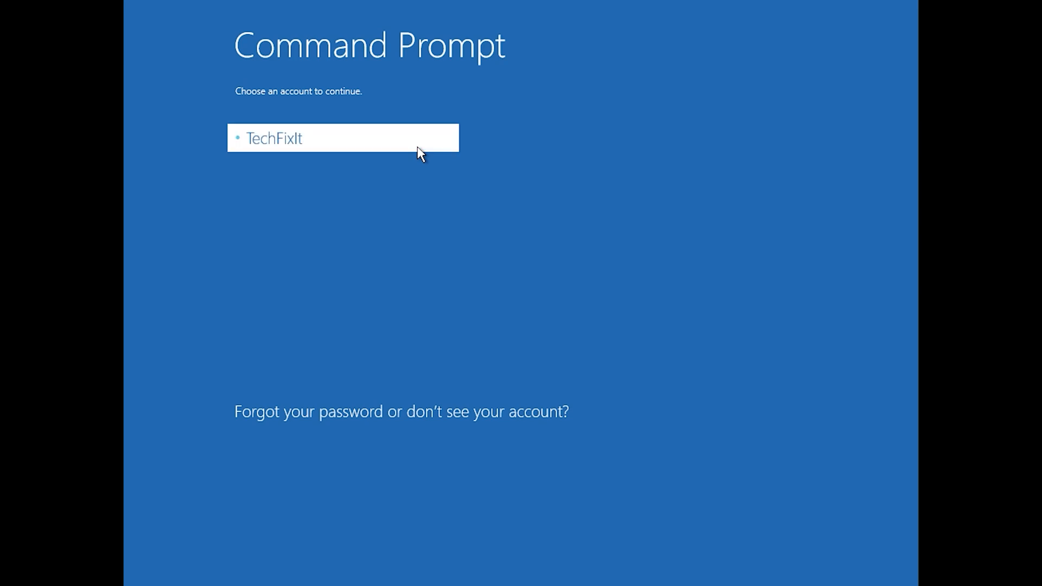
{"action": "left_click", "coordinate": [343, 138]}
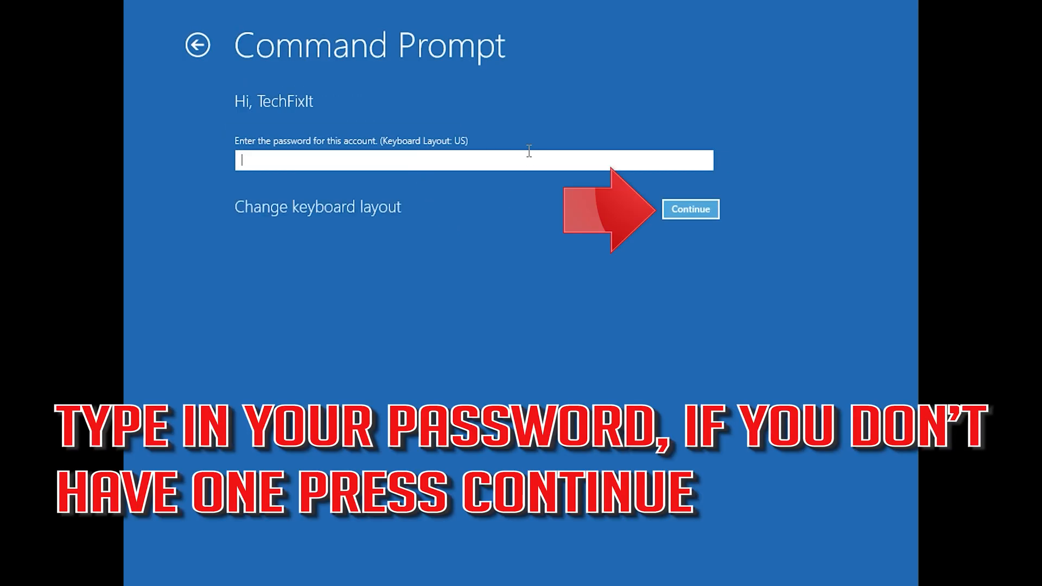
{"action": "mouse_move", "coordinate": [537, 213]}
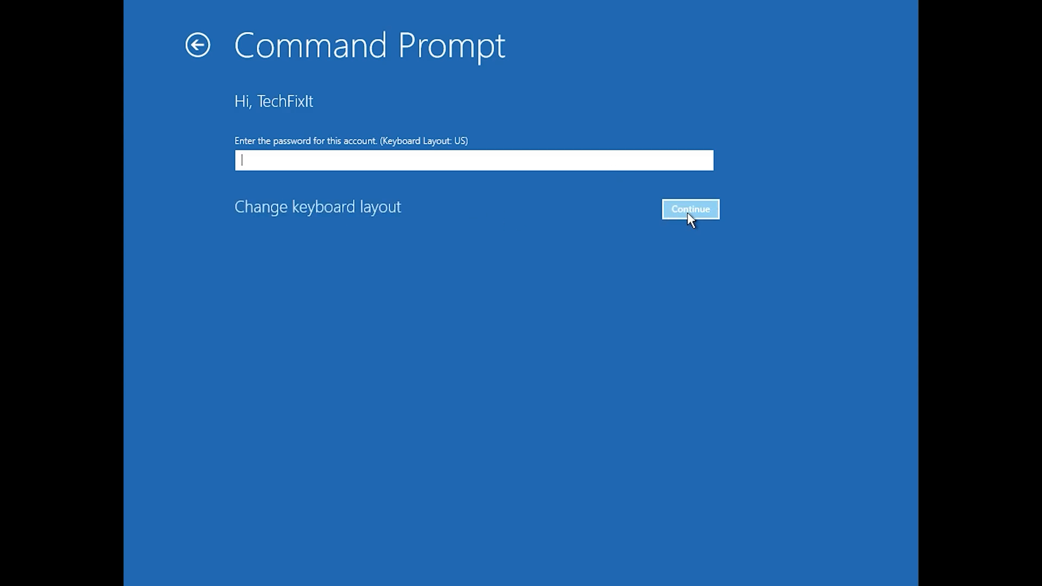
{"action": "left_click", "coordinate": [690, 209]}
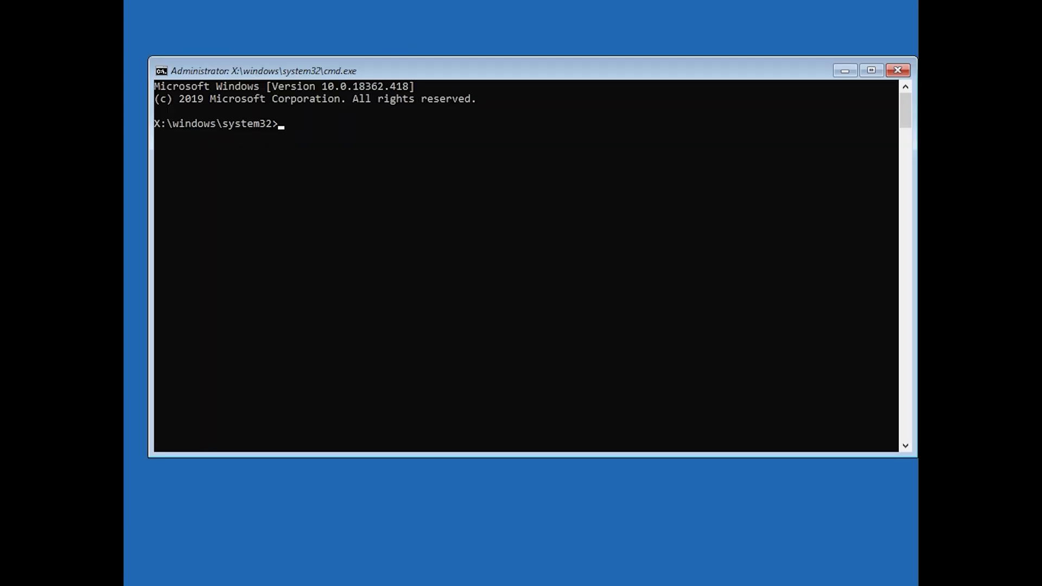
- Run chkdsk /f d: on drive D: with no problems found, then type exit
{"action": "type", "text": "ch"}
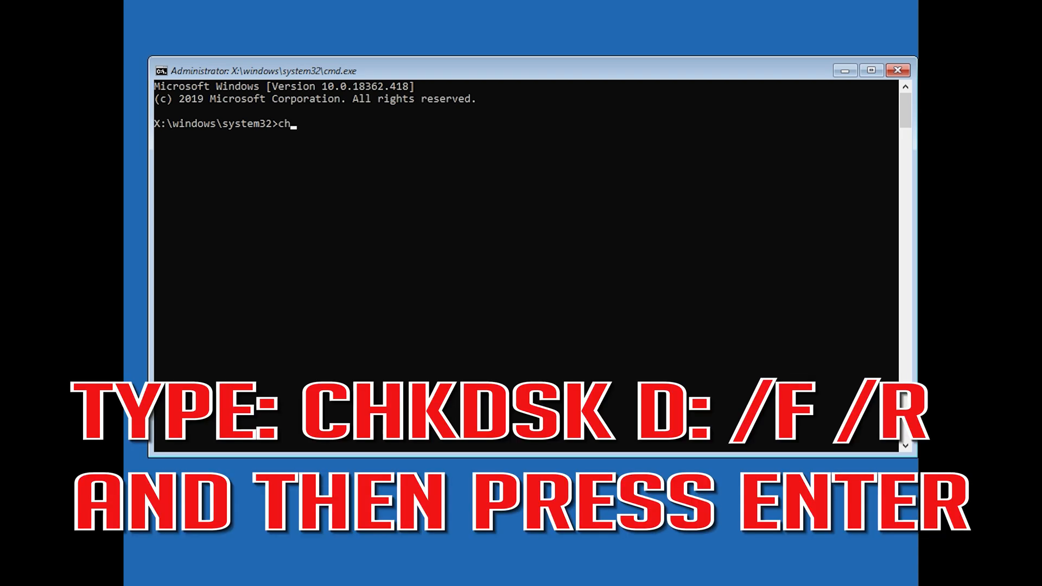
{"action": "type", "text": "kdsk /"}
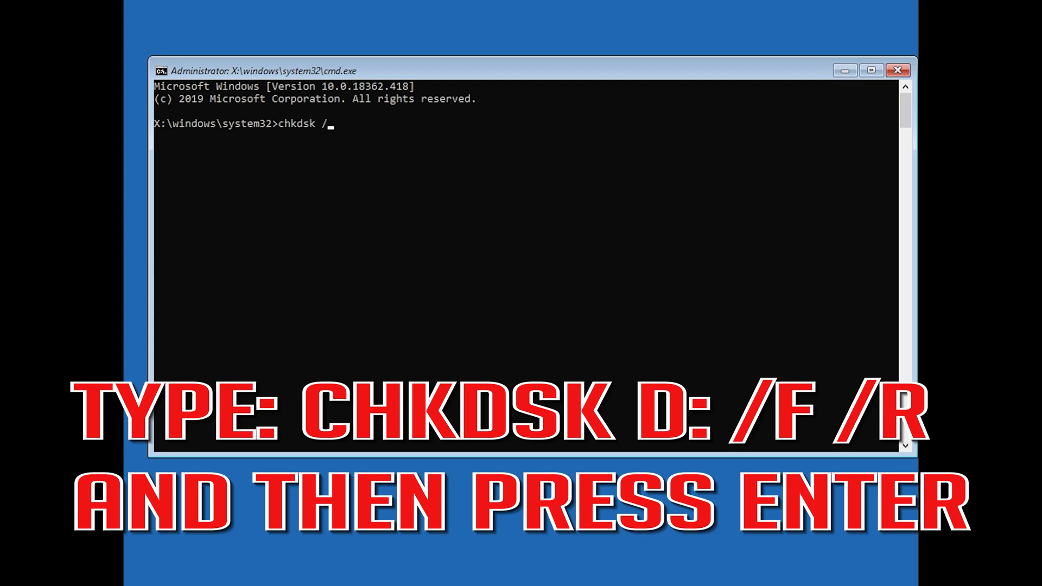
{"action": "type", "text": "f d"}
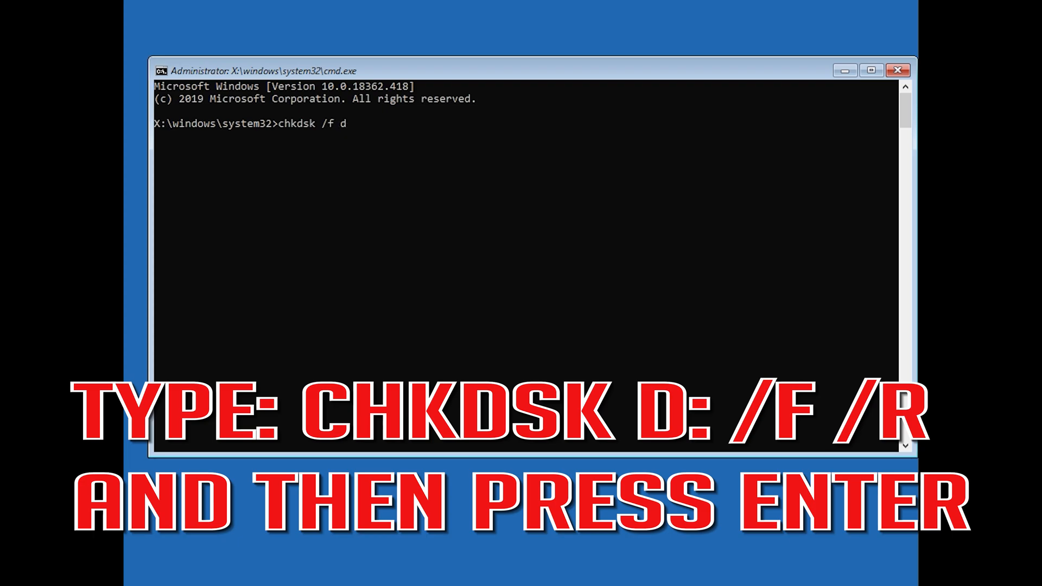
{"action": "type", "text": ":"}
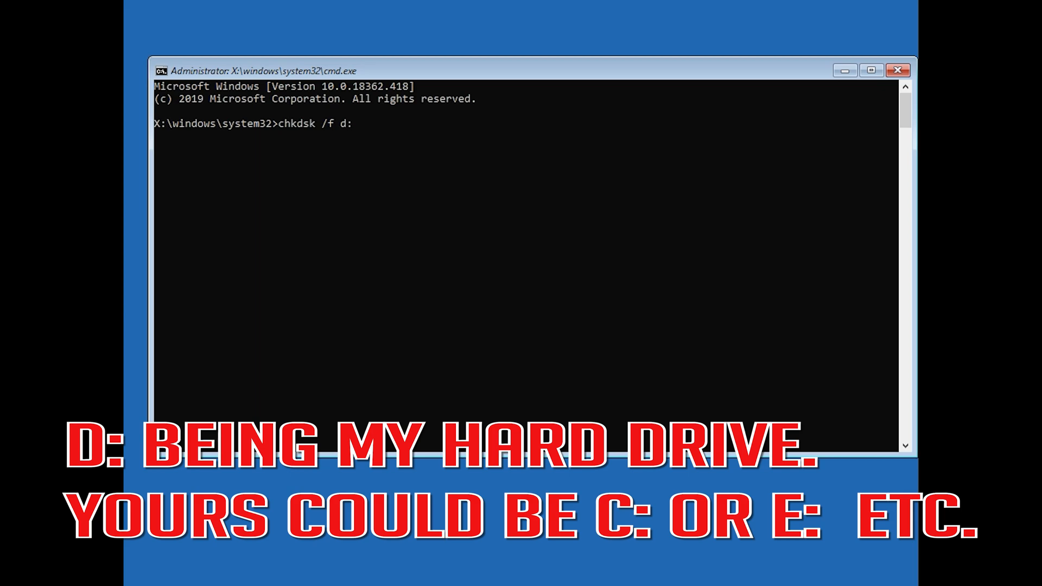
{"action": "key", "text": "Enter"}
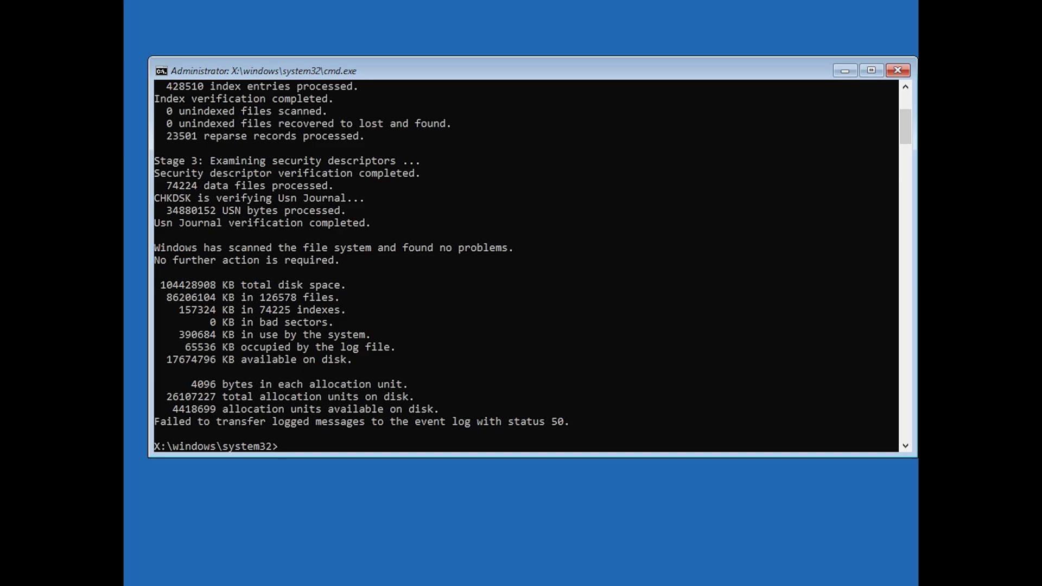
{"action": "type", "text": "exit"}
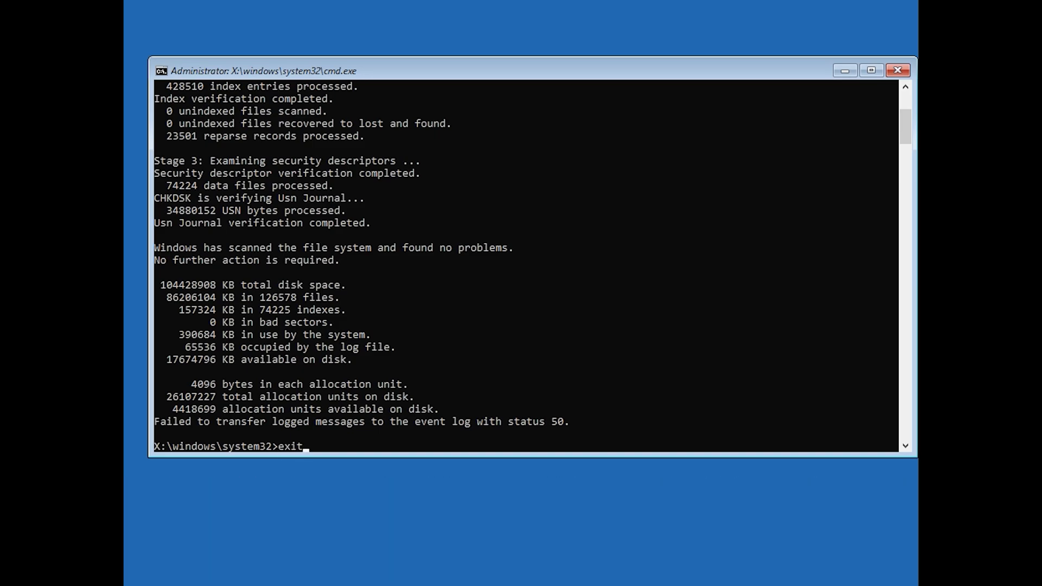
- Close Command Prompt and choose Continue to boot into Windows 10
{"action": "key", "text": "Enter"}
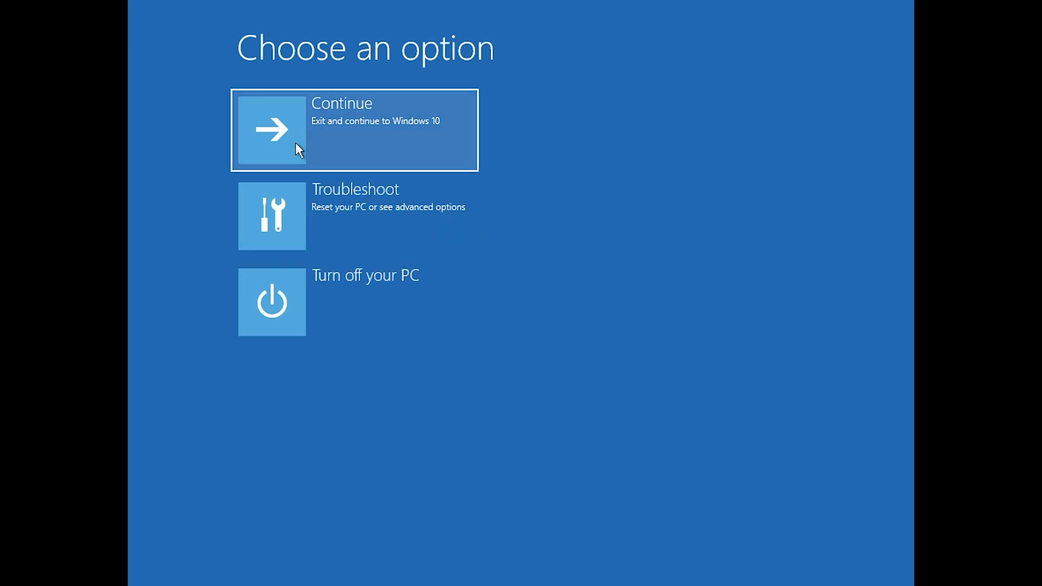
{"action": "left_click", "coordinate": [355, 130]}
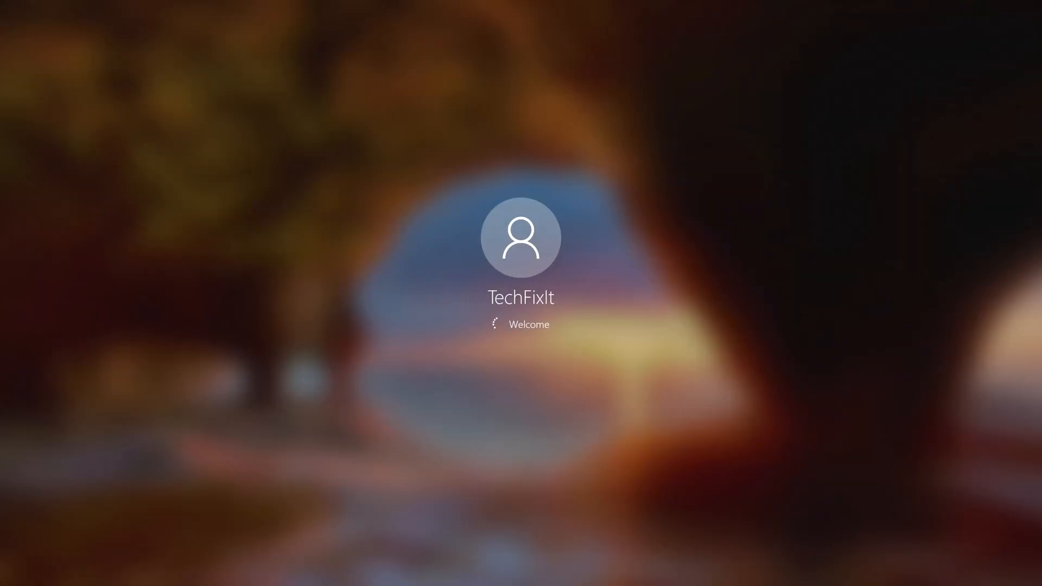